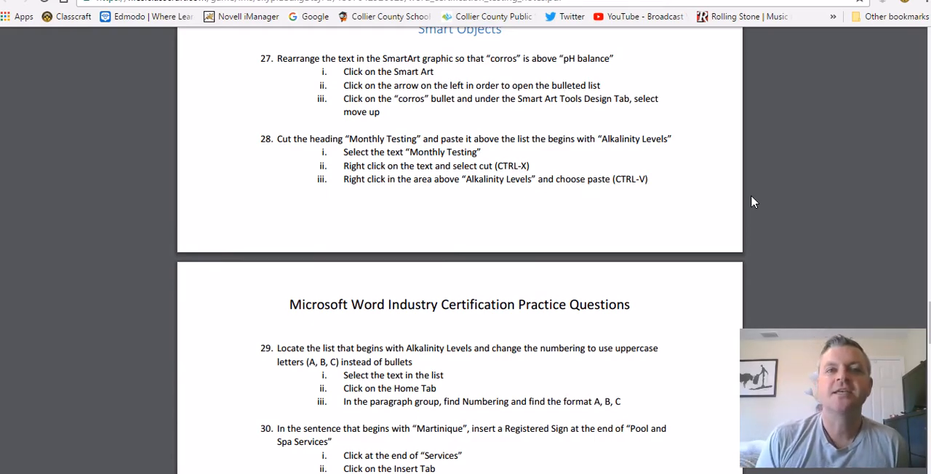
mouse_move(531, 195)
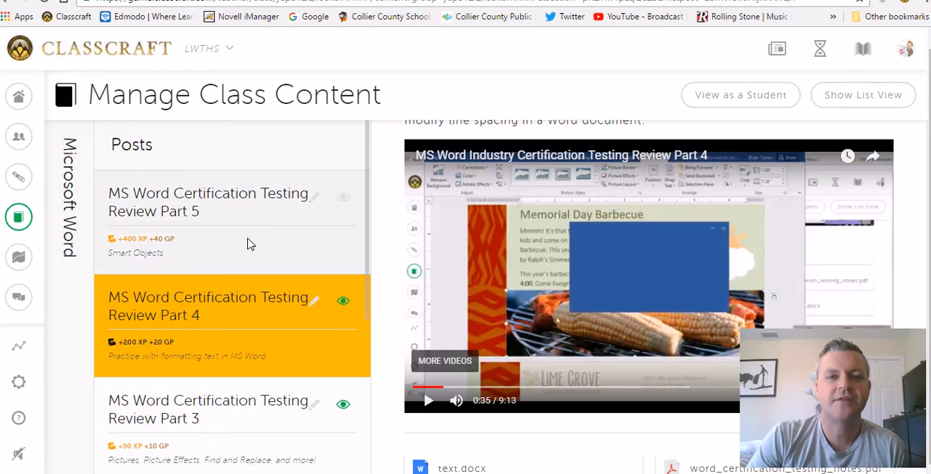
- Download smart_objects.docx from the Certification Testing Review Part 1 lesson and open it in Word
scroll(down, 3)
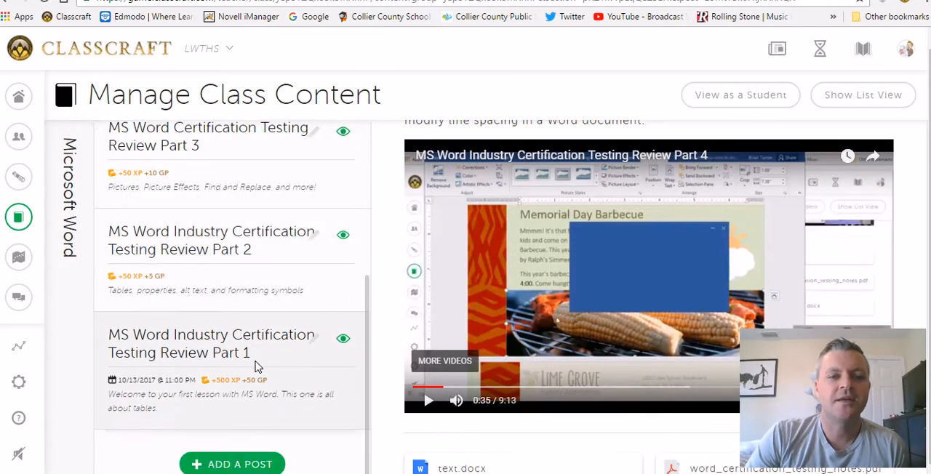
click(211, 344)
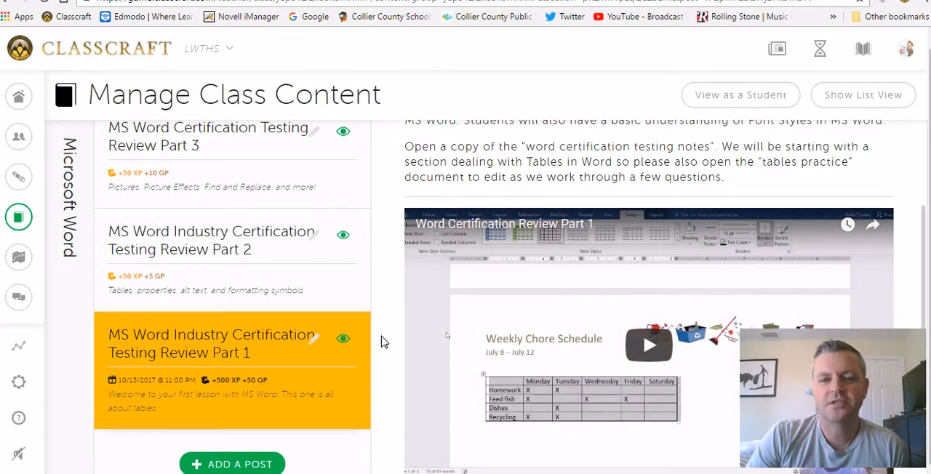
scroll(down, 3)
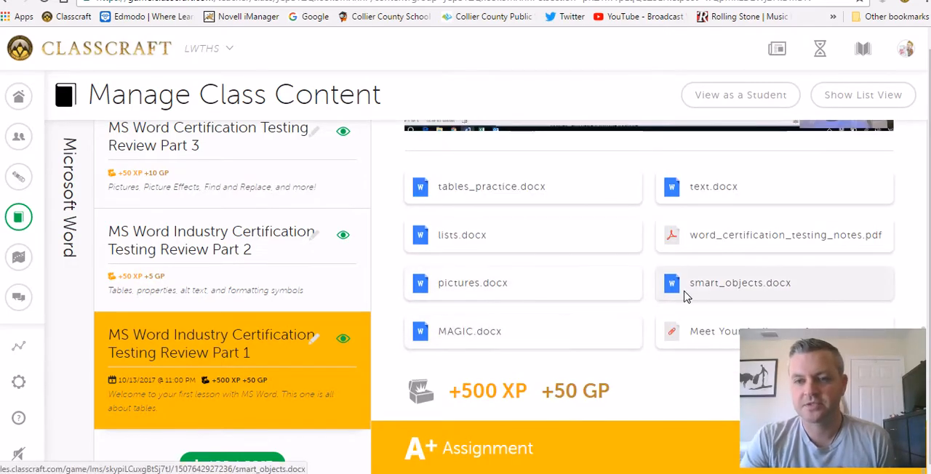
click(739, 282)
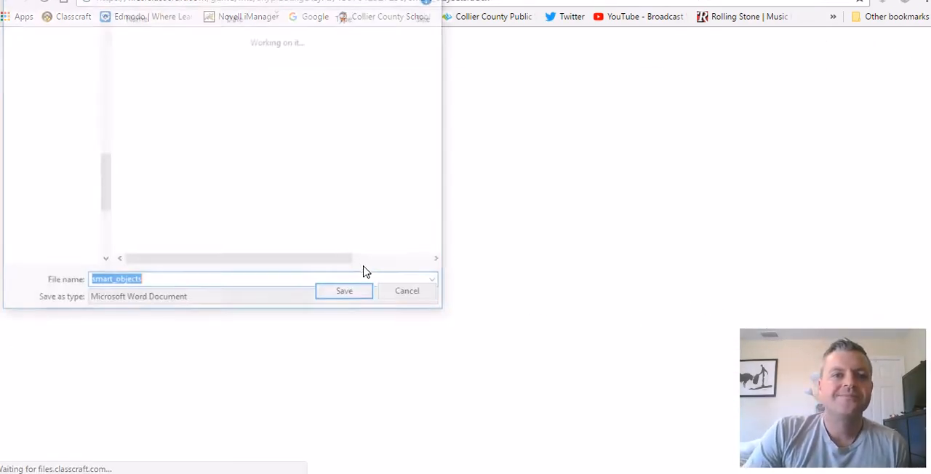
click(344, 291)
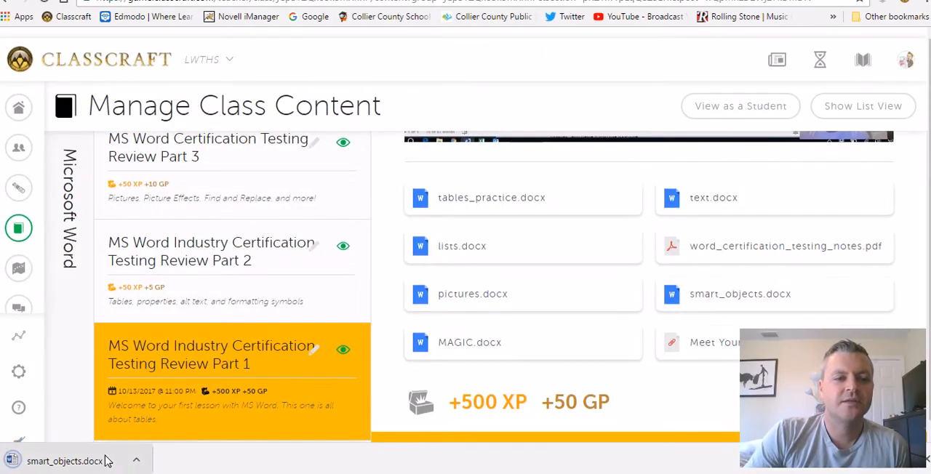
click(66, 460)
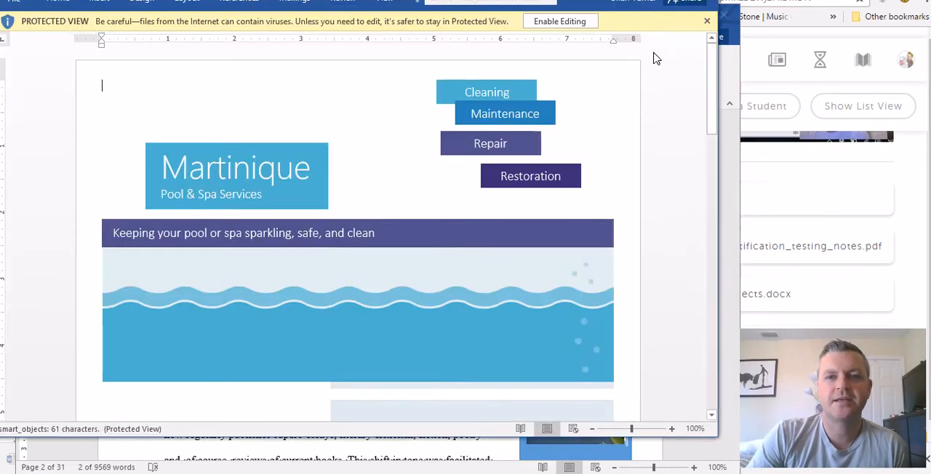
- Enable editing on the protected document and scroll down to the SmartArt graphic
click(559, 21)
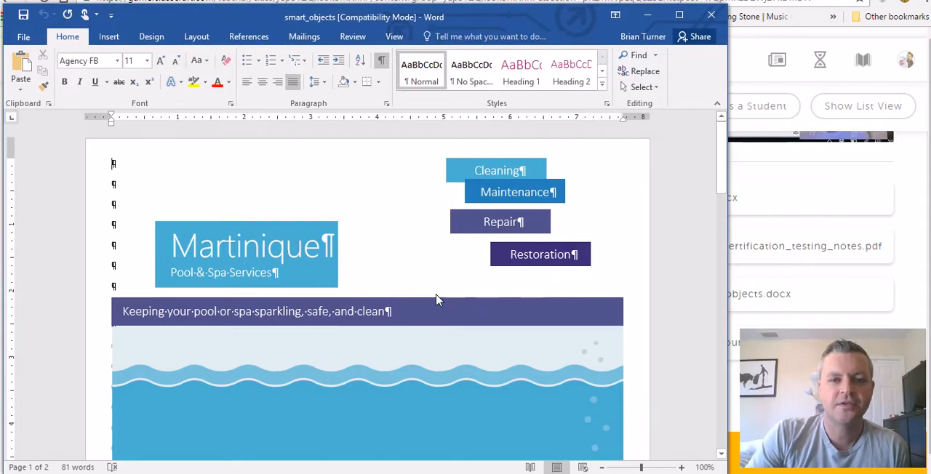
scroll(down, 3)
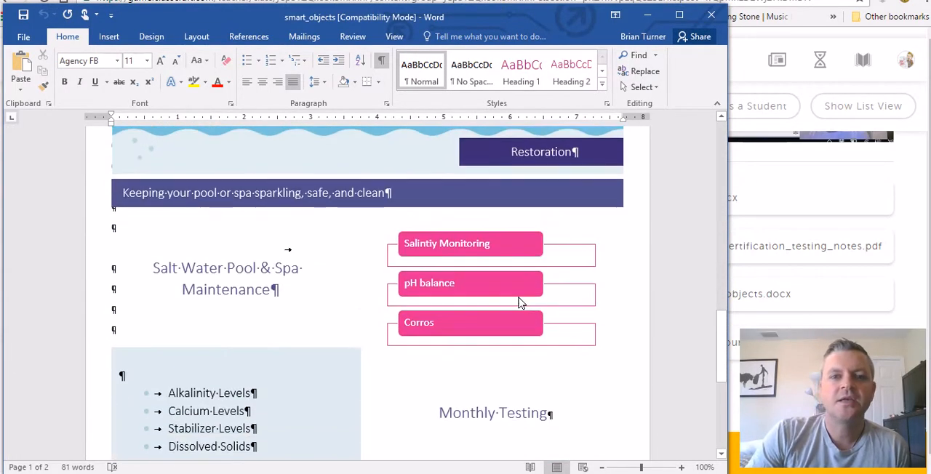
scroll(down, 3)
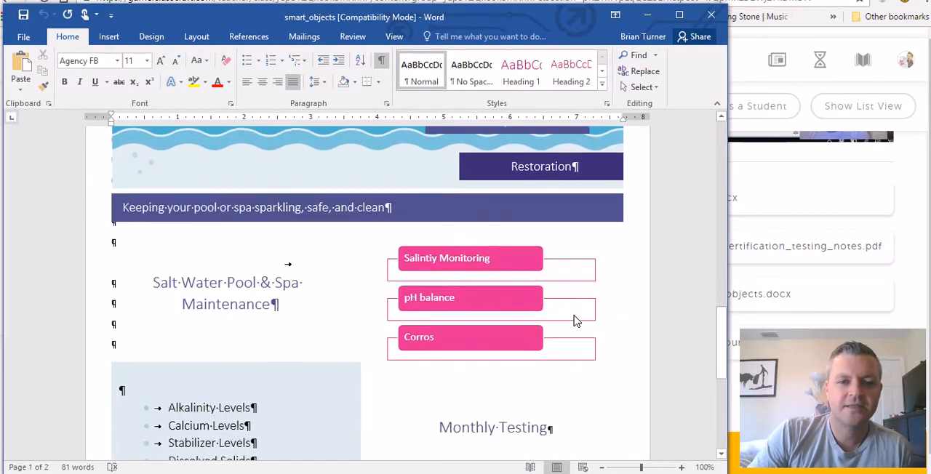
scroll(down, 3)
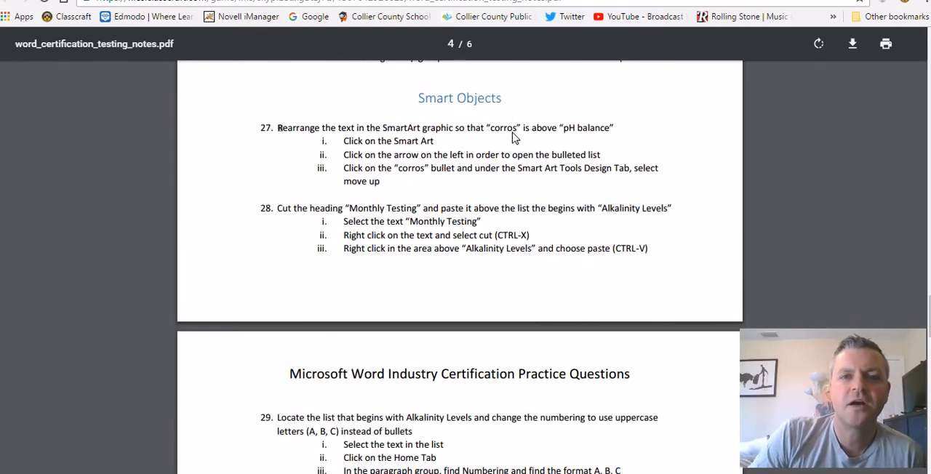
mouse_move(595, 131)
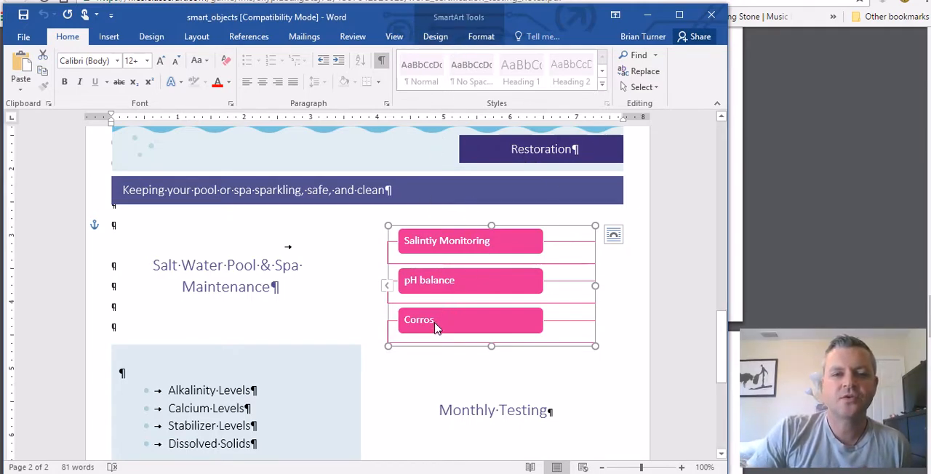
mouse_move(471, 329)
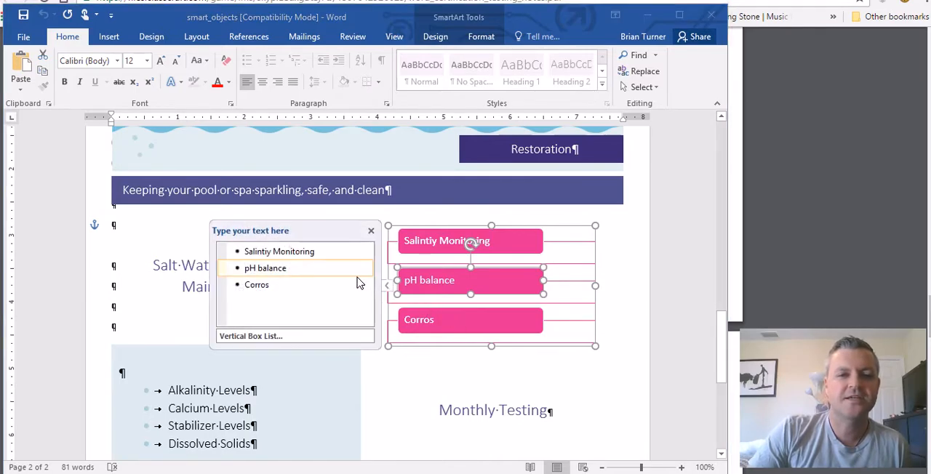
- Move the Corros bullet above pH balance in the SmartArt text list
click(256, 285)
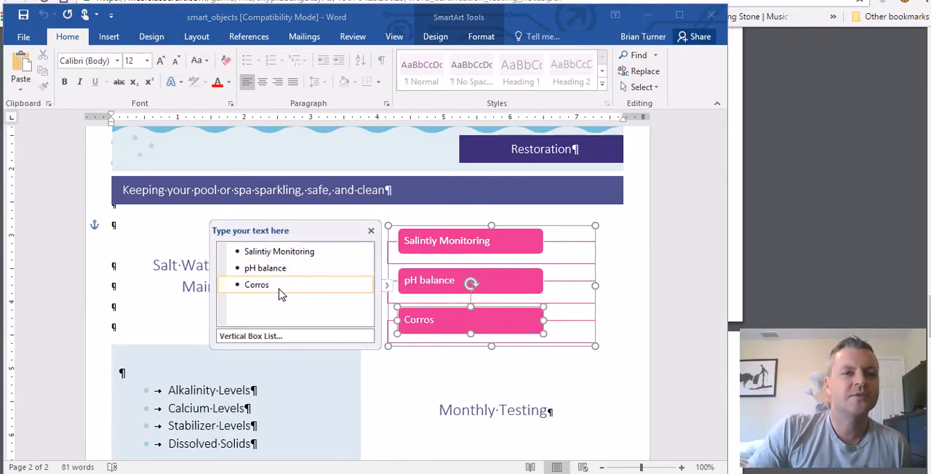
click(435, 37)
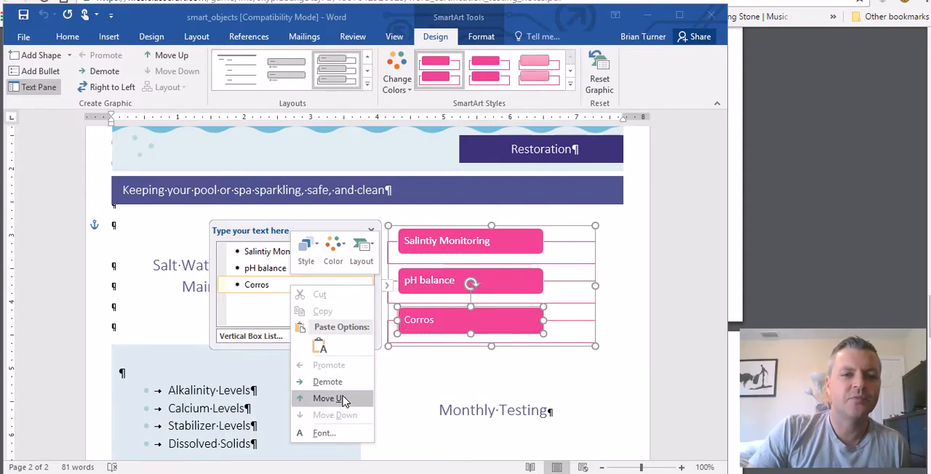
click(329, 399)
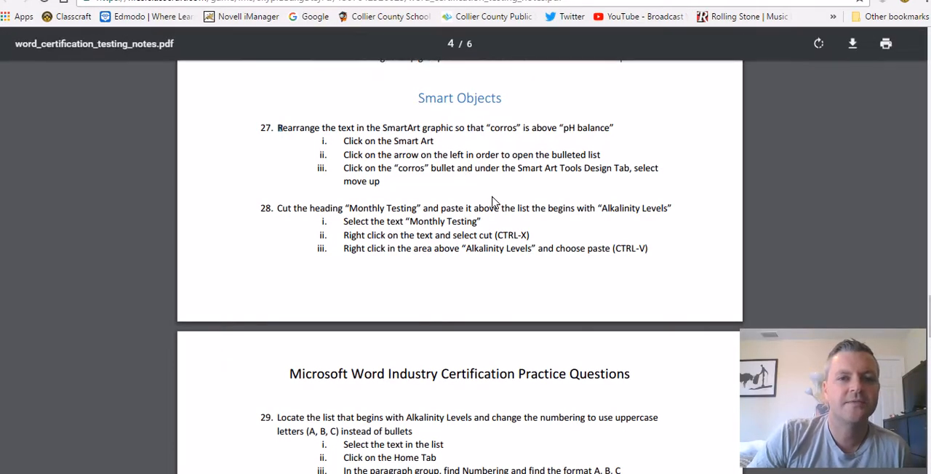
mouse_move(435, 220)
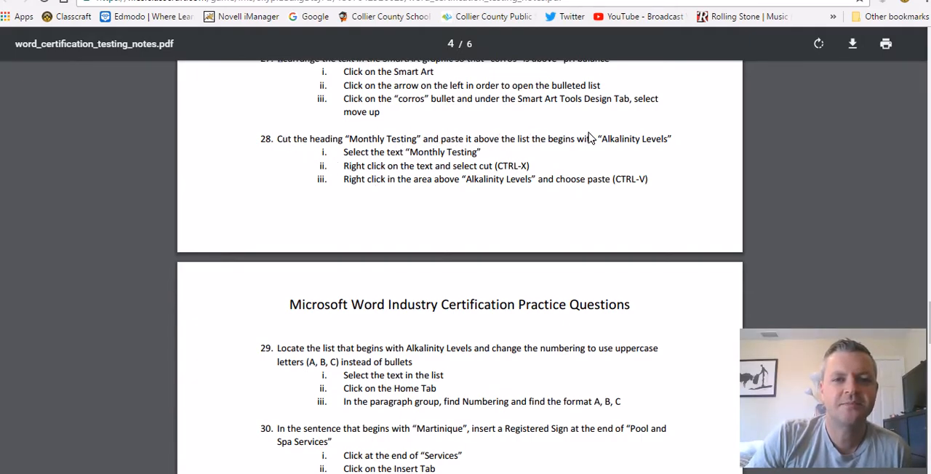
mouse_move(648, 154)
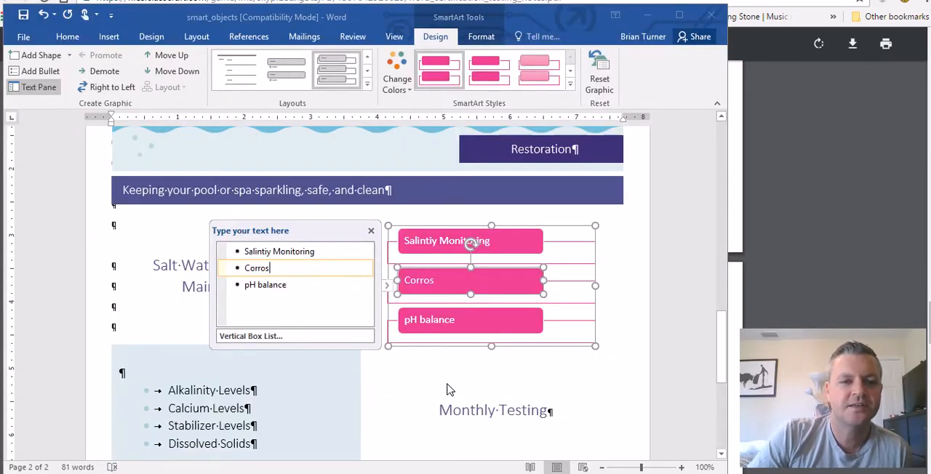
- Select the Monthly Testing heading and bring up paste options above the Alkalinity Levels list
click(451, 390)
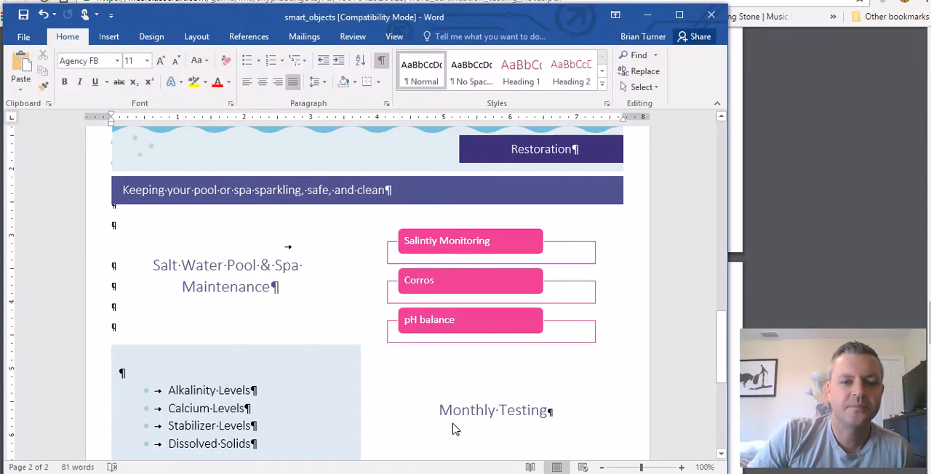
scroll(down, 3)
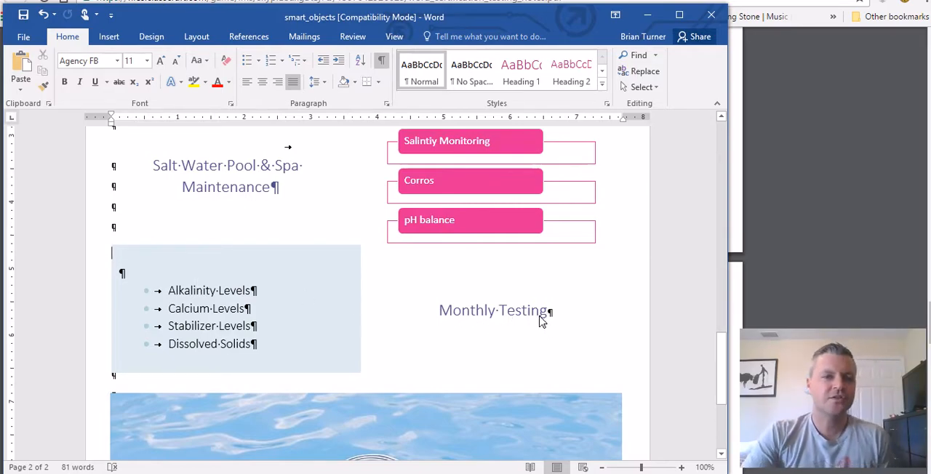
mouse_move(545, 317)
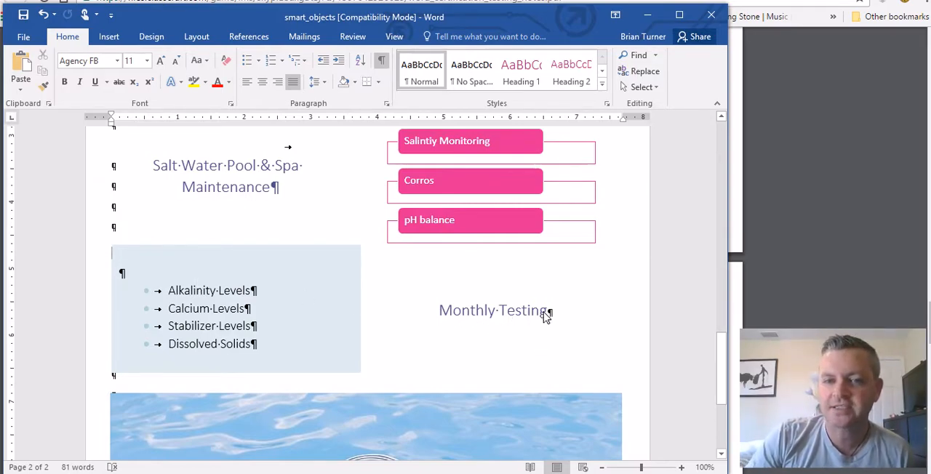
click(493, 311)
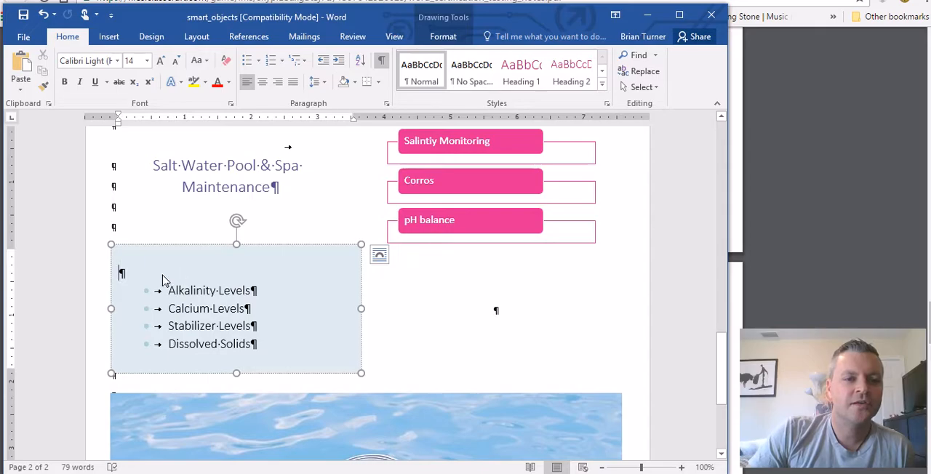
right_click(163, 284)
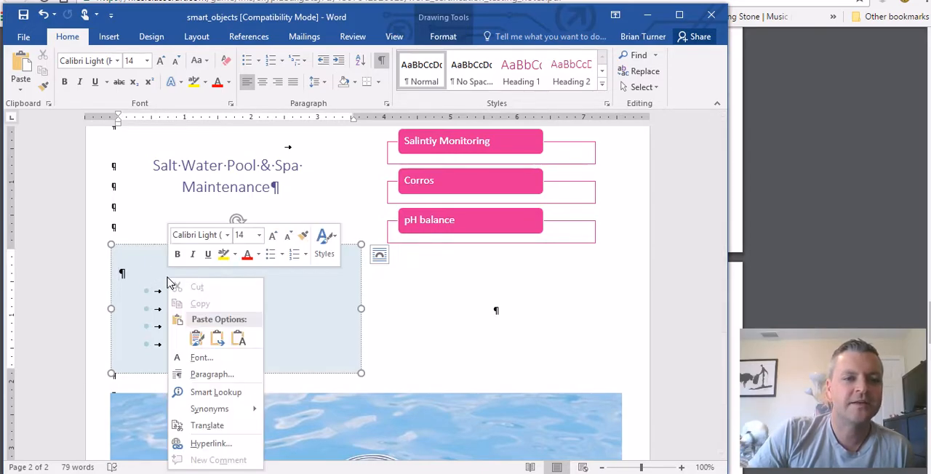
mouse_move(275, 307)
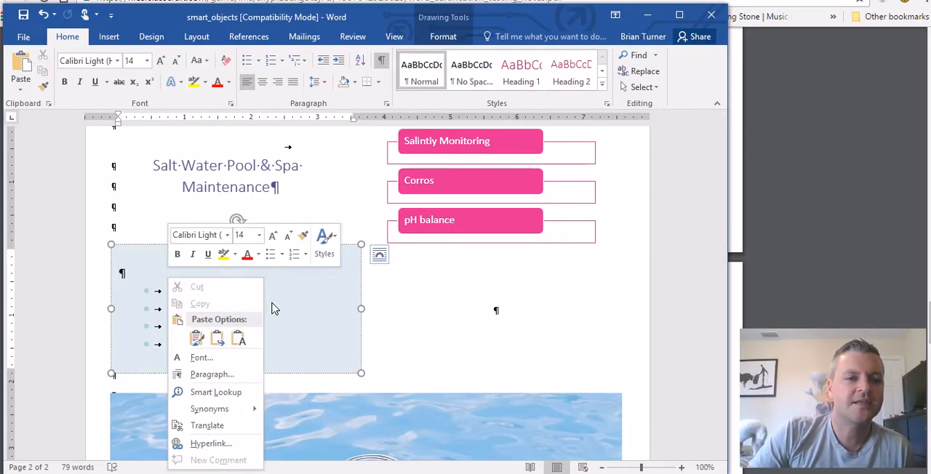
- Paste Monthly Testing above the list matching surrounding formatting and hide formatting marks
click(196, 337)
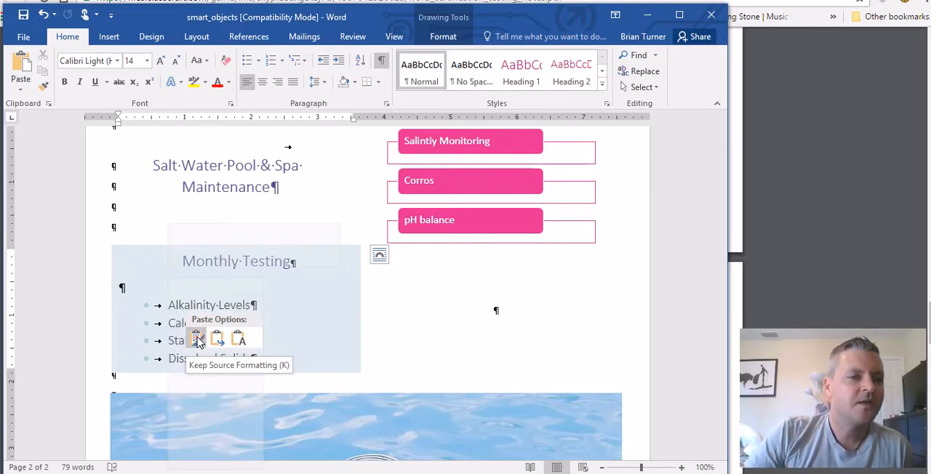
mouse_move(217, 338)
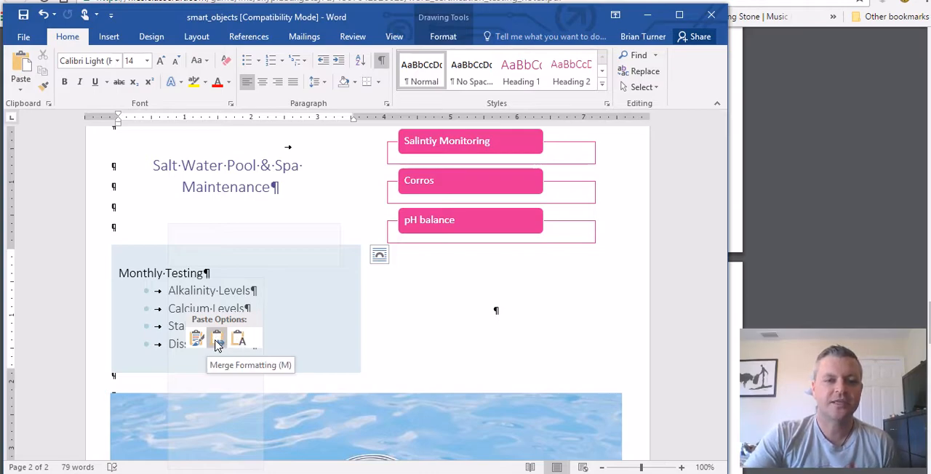
click(215, 337)
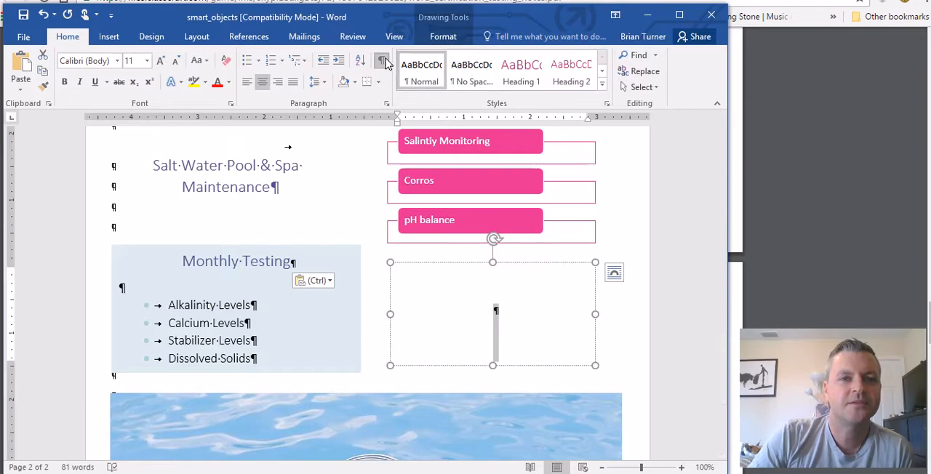
click(381, 59)
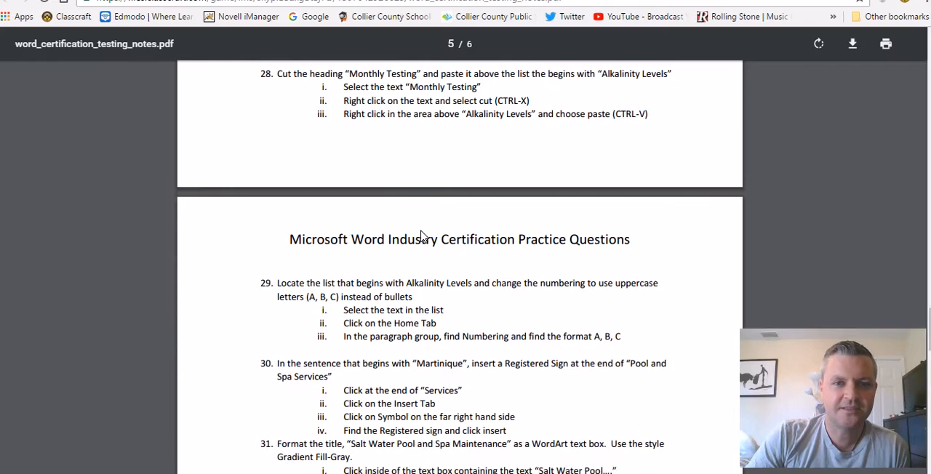
- Scroll the notes PDF to question 29 about uppercase-letter list numbering
scroll(down, 3)
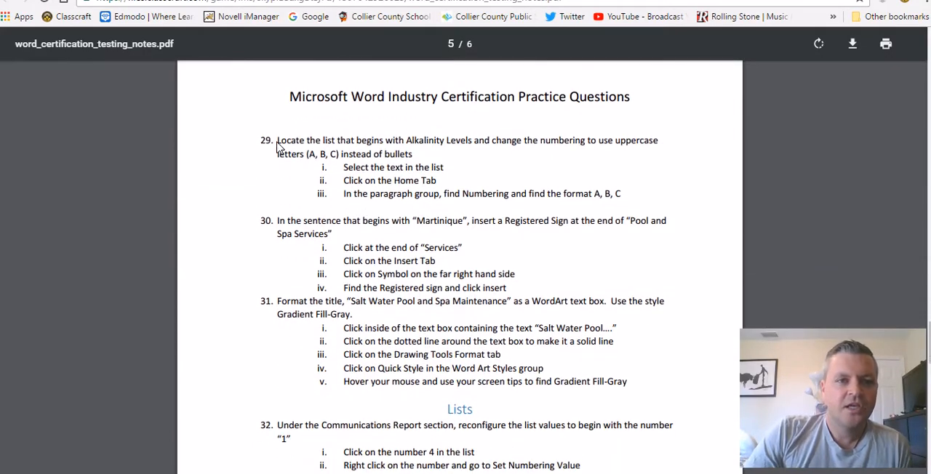
drag(276, 140, 444, 167)
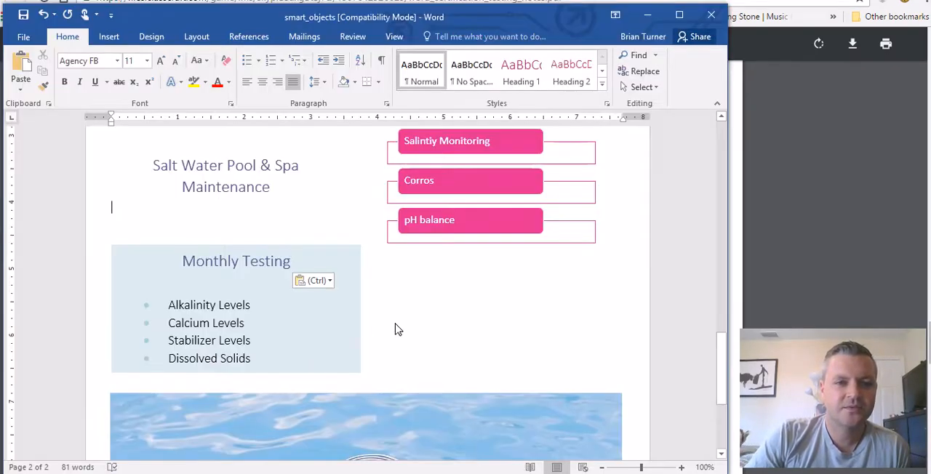
- Select the four Monthly Testing list items and apply uppercase letter numbering A, B, C, D
click(236, 227)
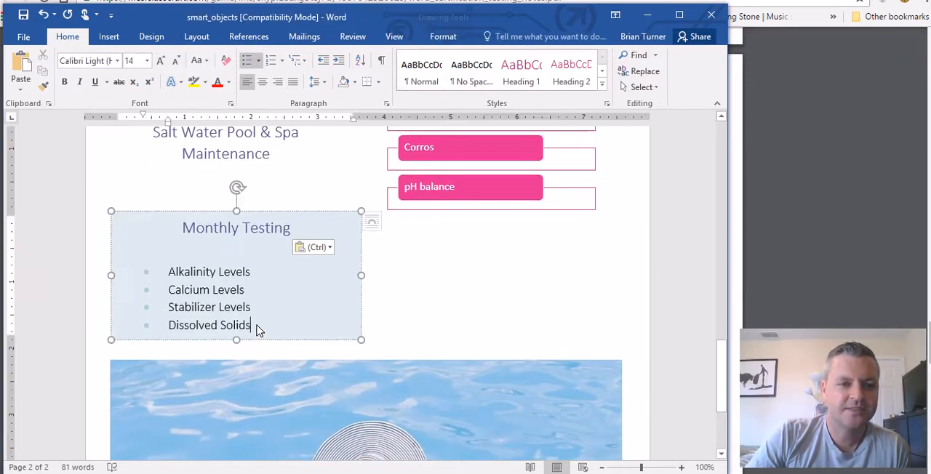
drag(169, 271, 253, 326)
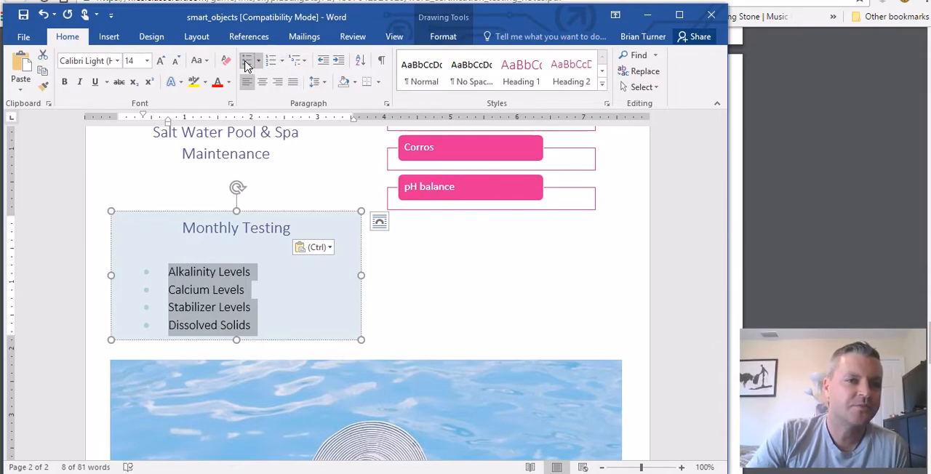
click(249, 59)
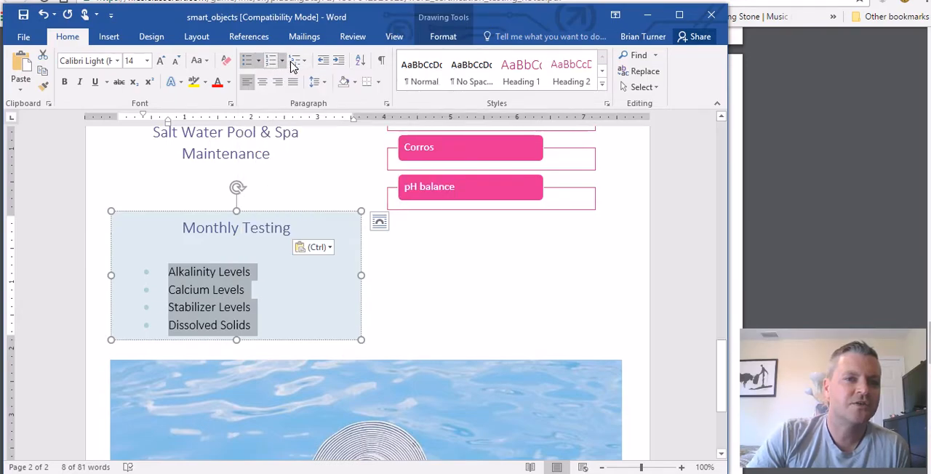
click(279, 60)
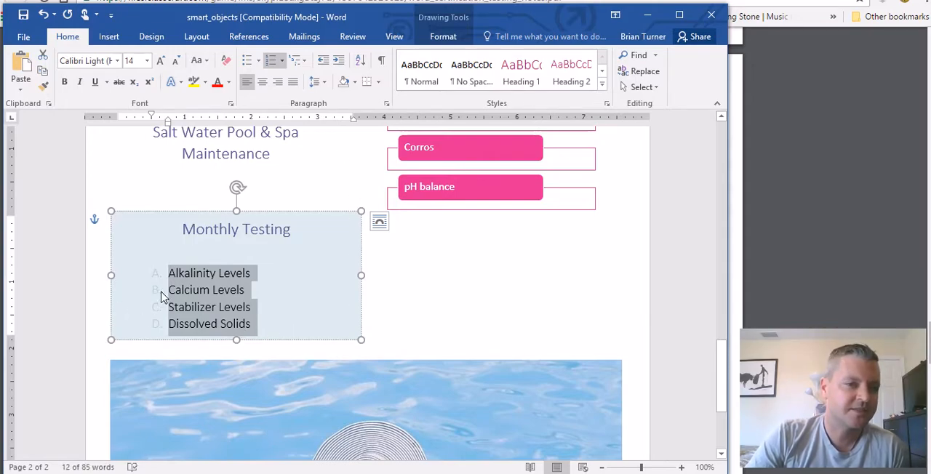
mouse_move(241, 395)
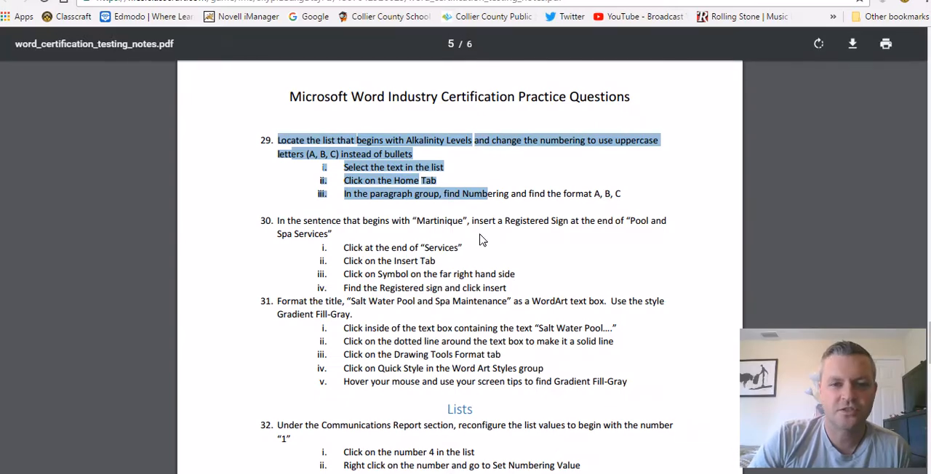
mouse_move(410, 234)
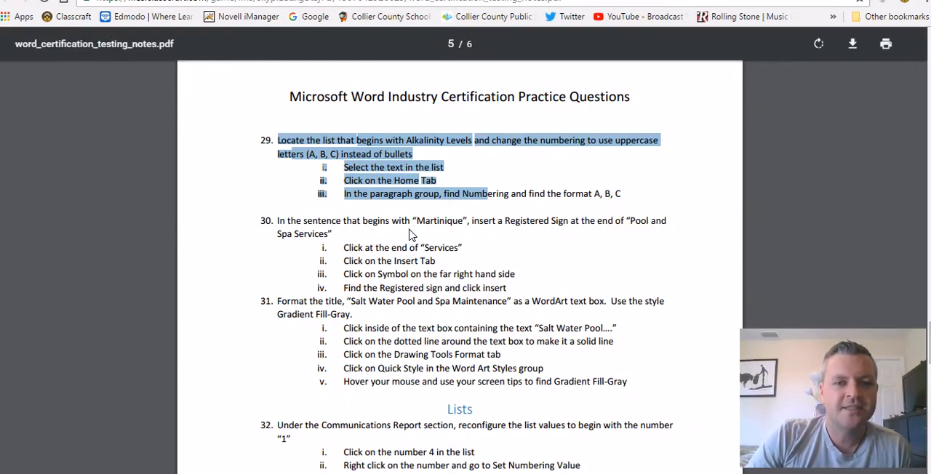
- Scroll the notes PDF to question 30 about the registered sign after Martinique
scroll(down, 3)
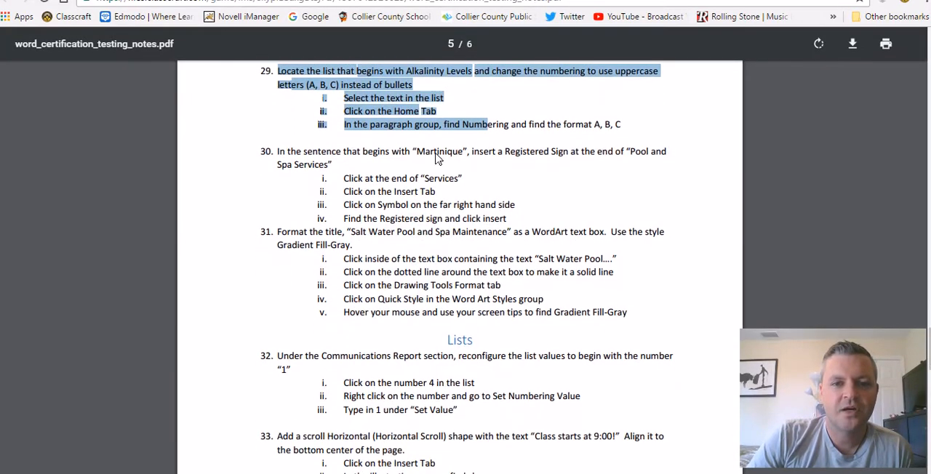
mouse_move(512, 174)
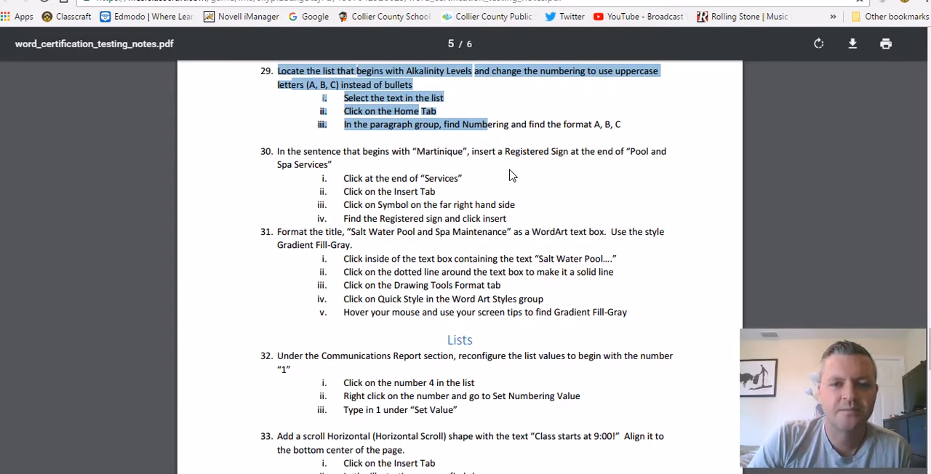
mouse_move(538, 173)
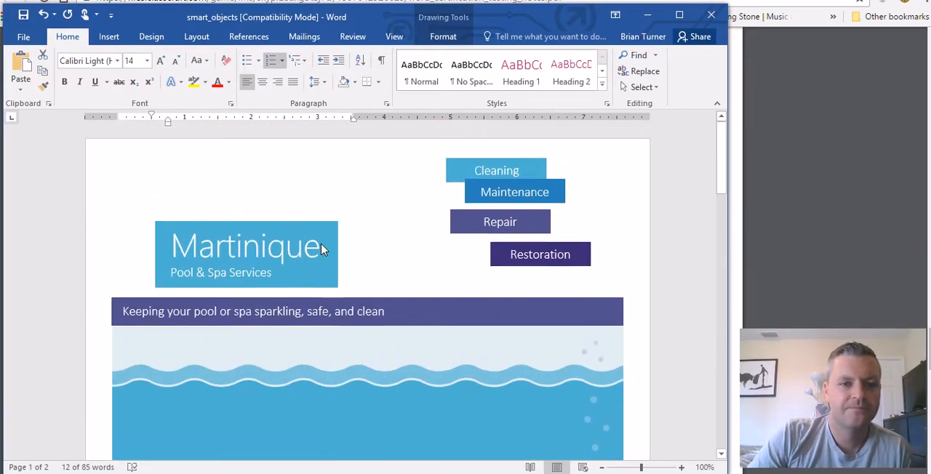
- Insert a ® sign after Martinique and retype the Pool & Spa Services subtitle
click(107, 37)
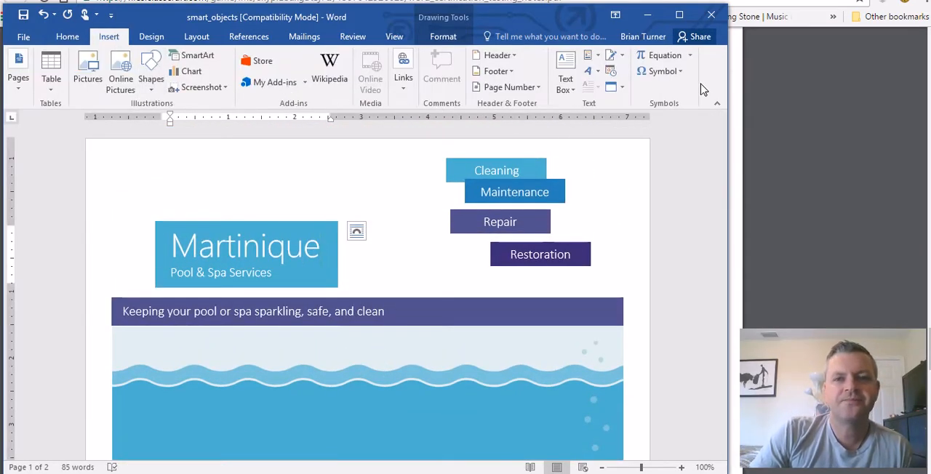
click(660, 70)
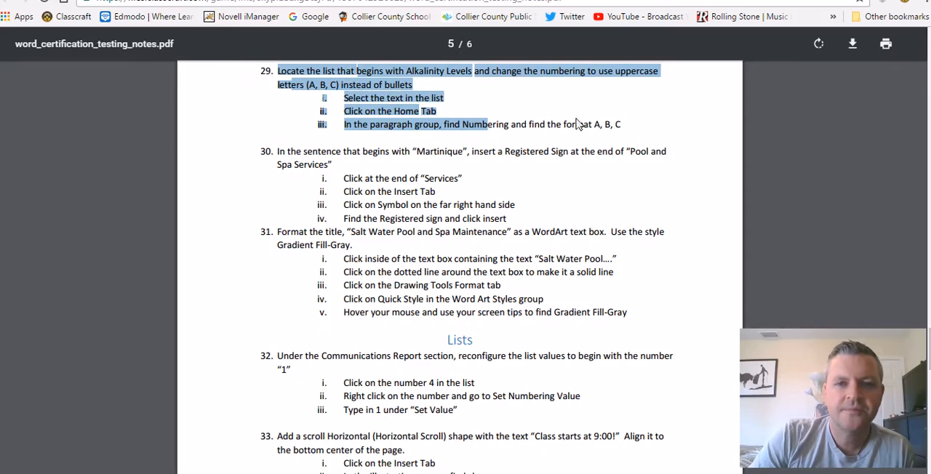
mouse_move(384, 64)
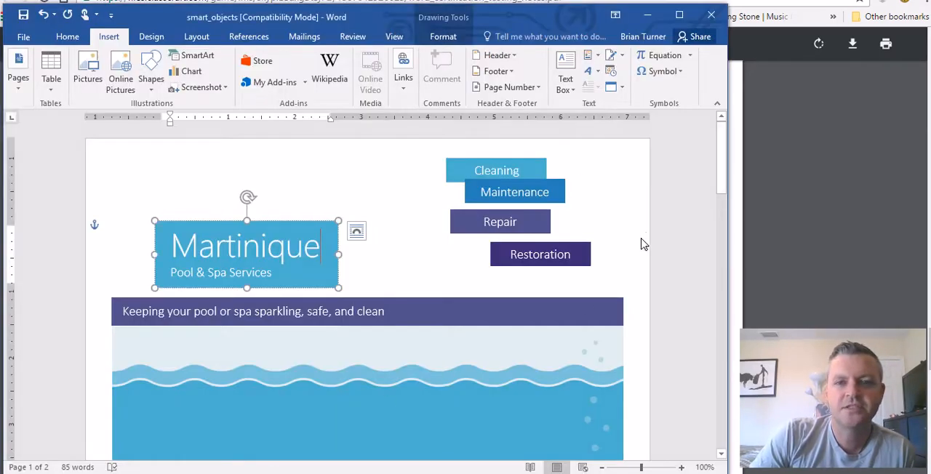
click(660, 70)
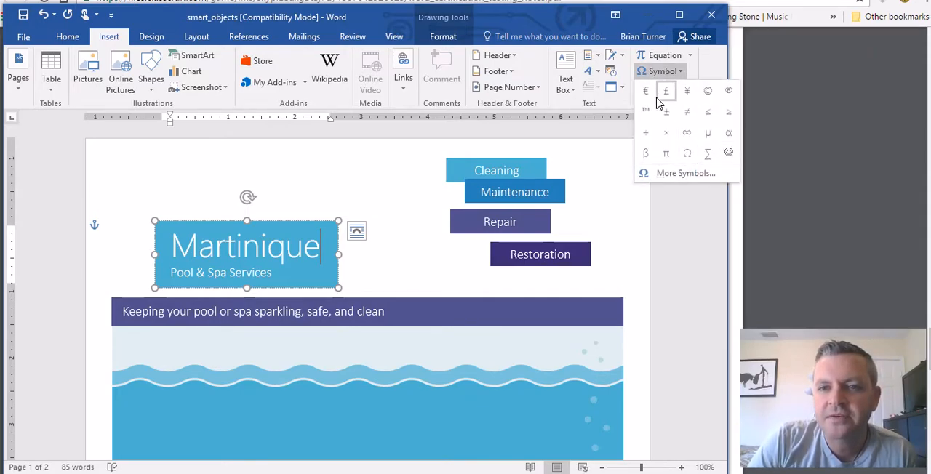
mouse_move(684, 173)
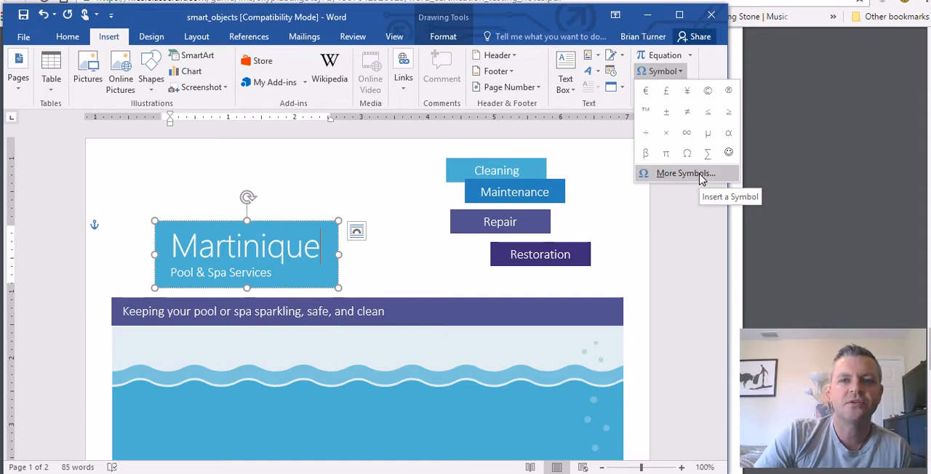
mouse_move(707, 153)
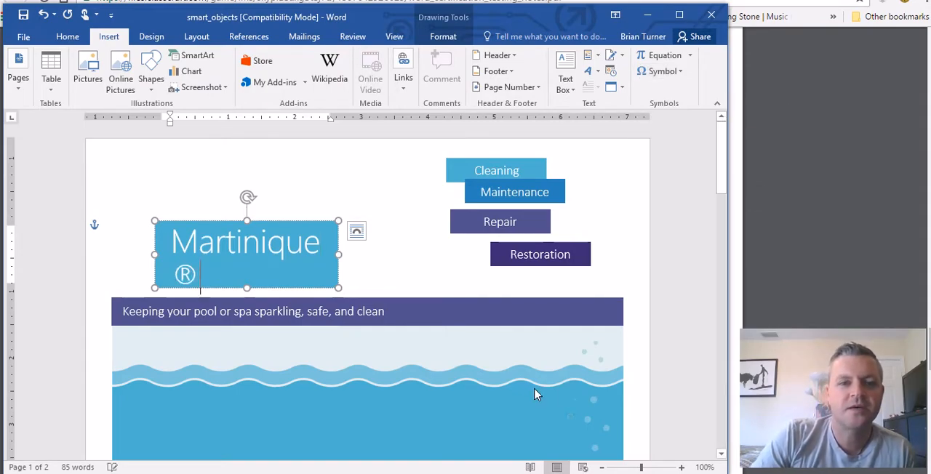
mouse_move(346, 259)
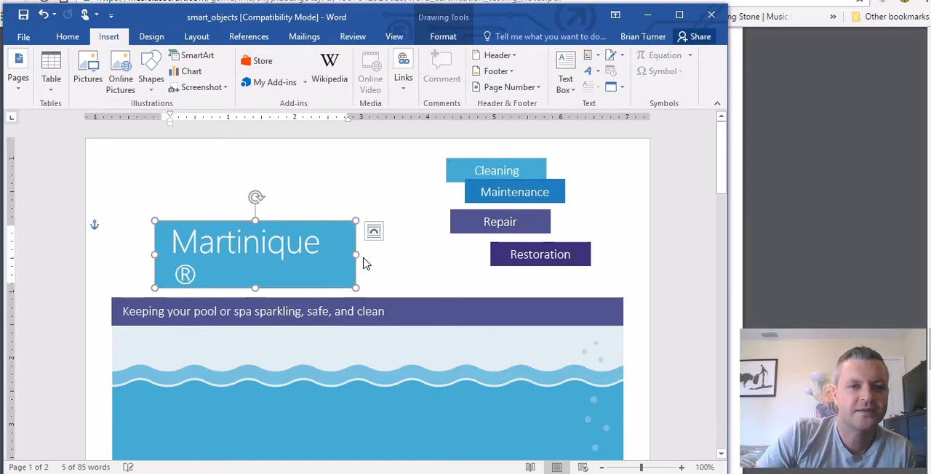
text(Pool & Spa Services)
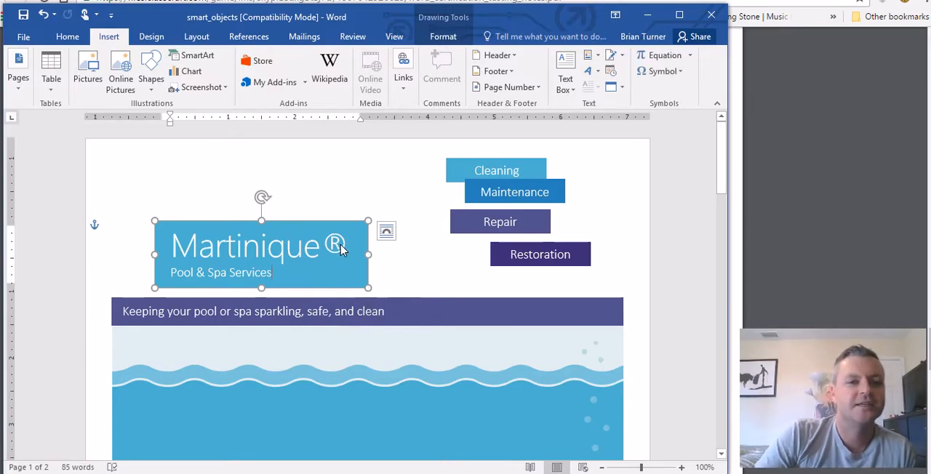
mouse_move(337, 277)
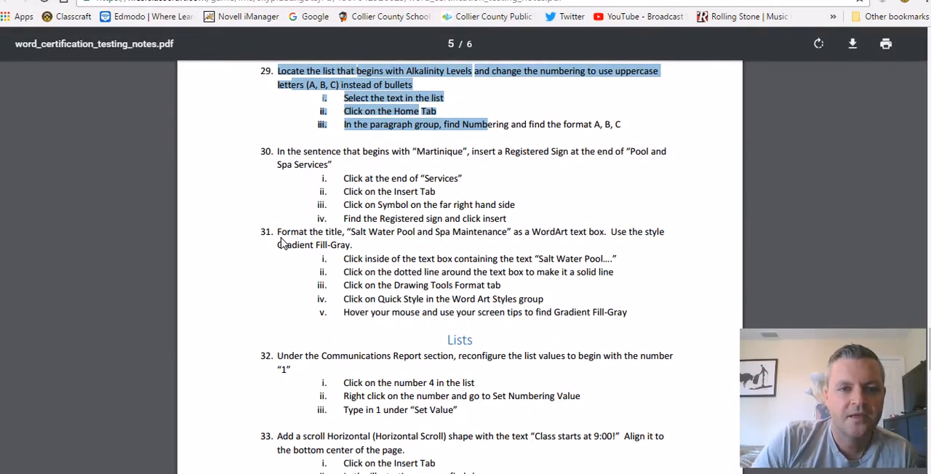
click(283, 240)
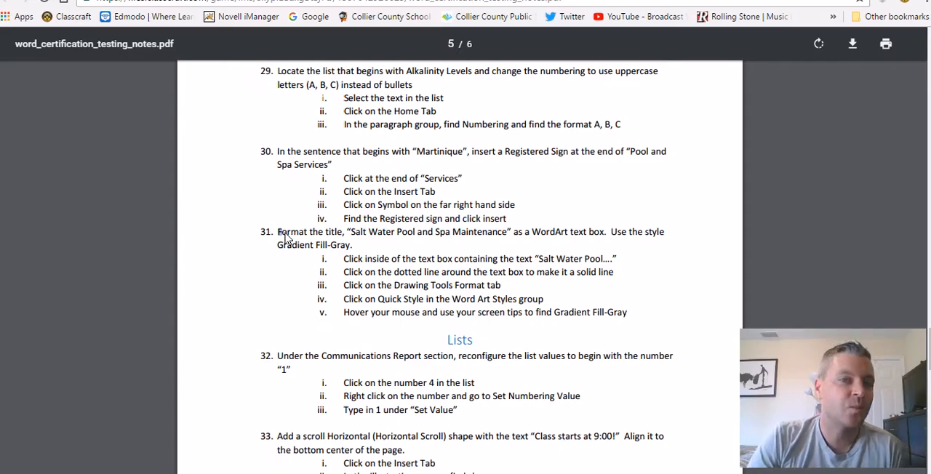
mouse_move(291, 238)
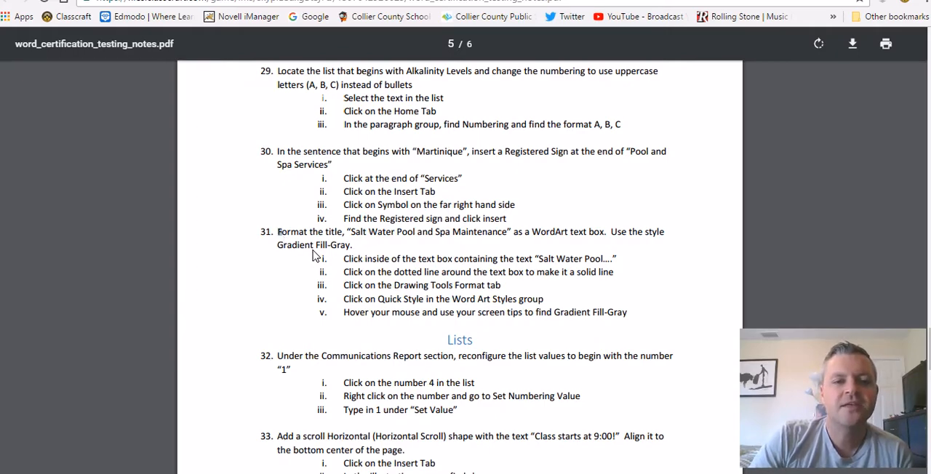
mouse_move(292, 247)
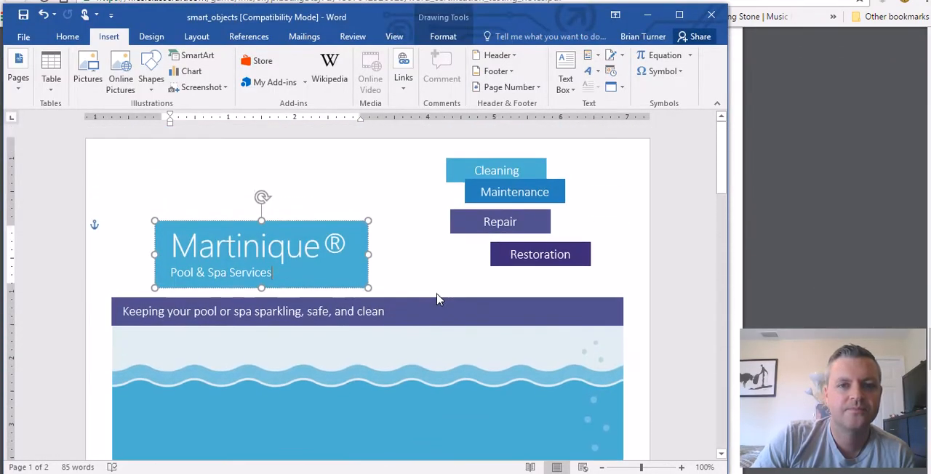
- Browse WordArt text styles for the Salt Water Pool & Spa Maintenance title
scroll(down, 3)
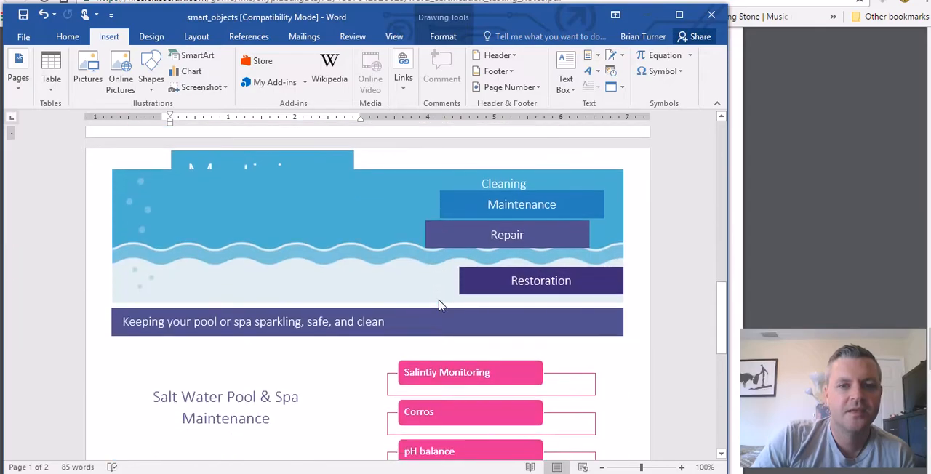
scroll(down, 3)
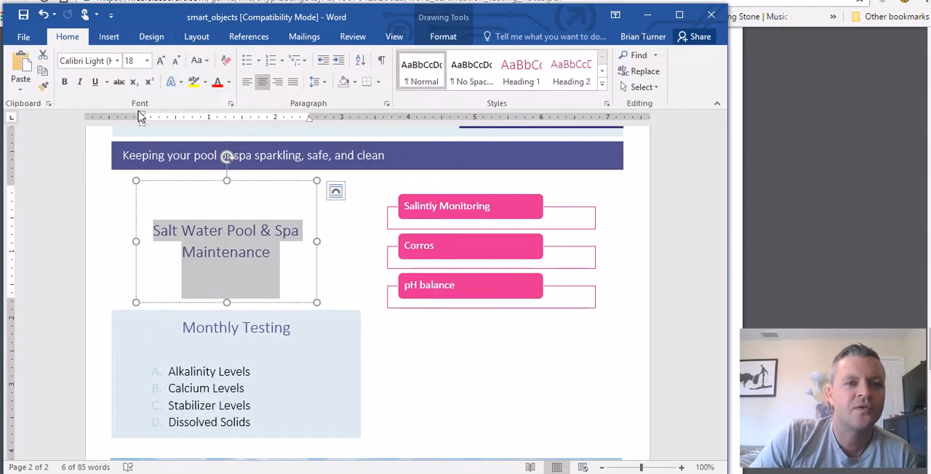
mouse_move(172, 81)
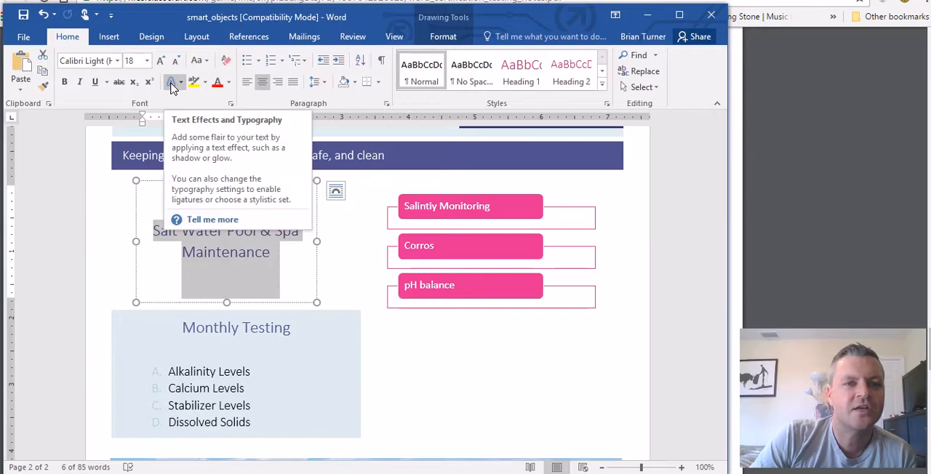
click(443, 37)
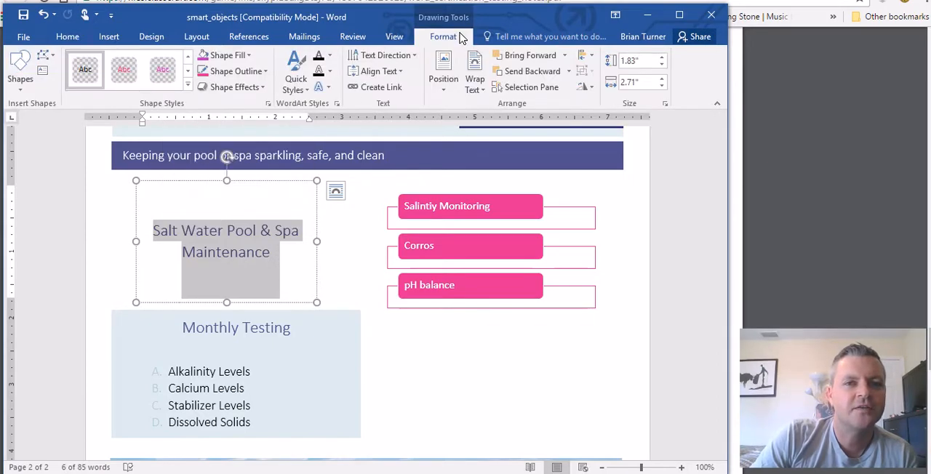
mouse_move(453, 37)
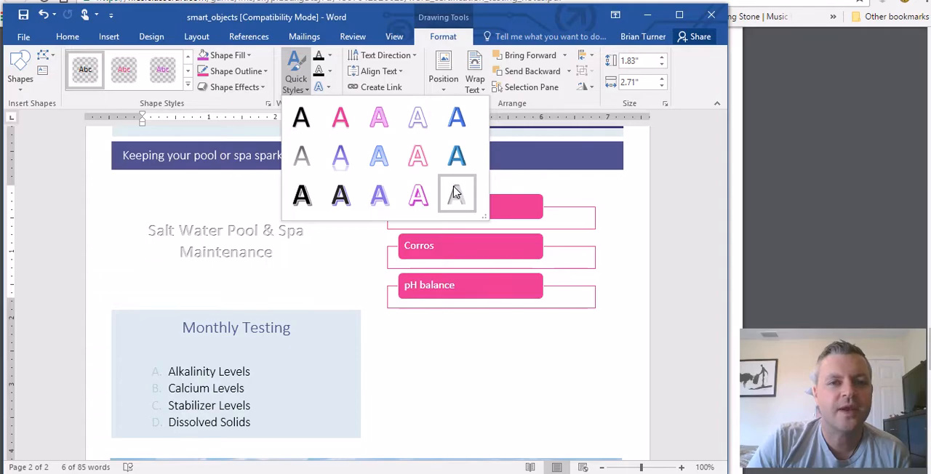
mouse_move(300, 157)
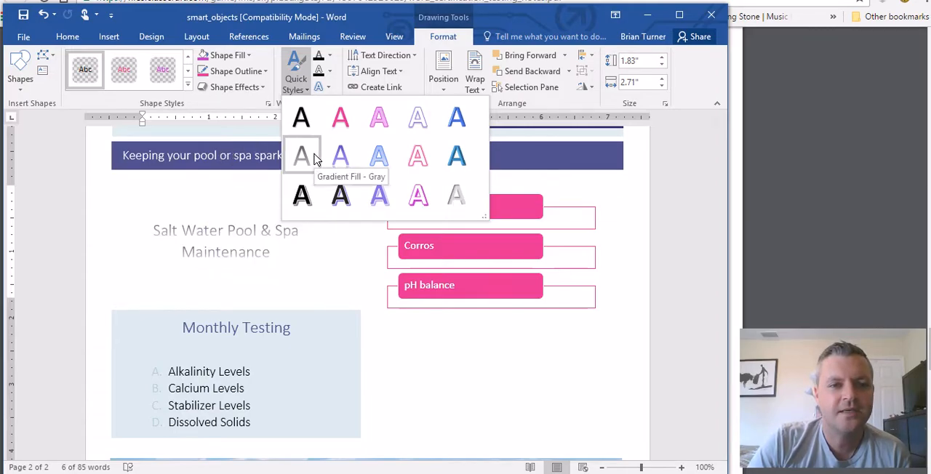
mouse_move(268, 105)
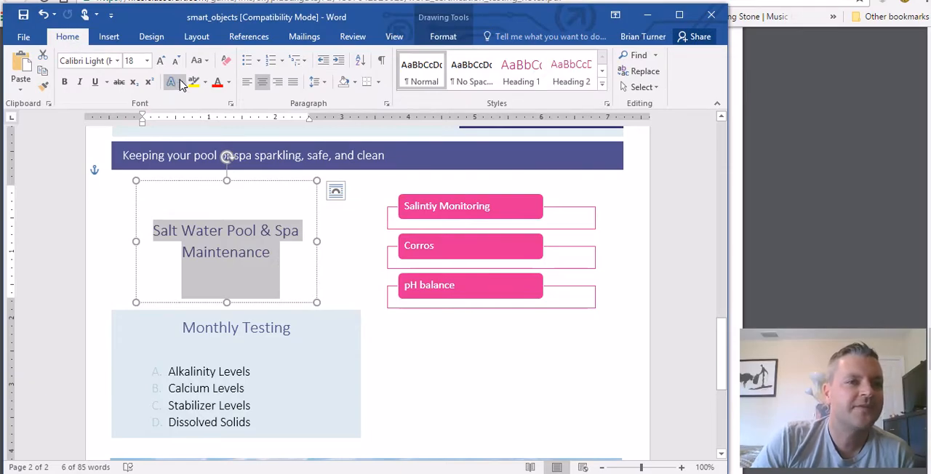
click(171, 82)
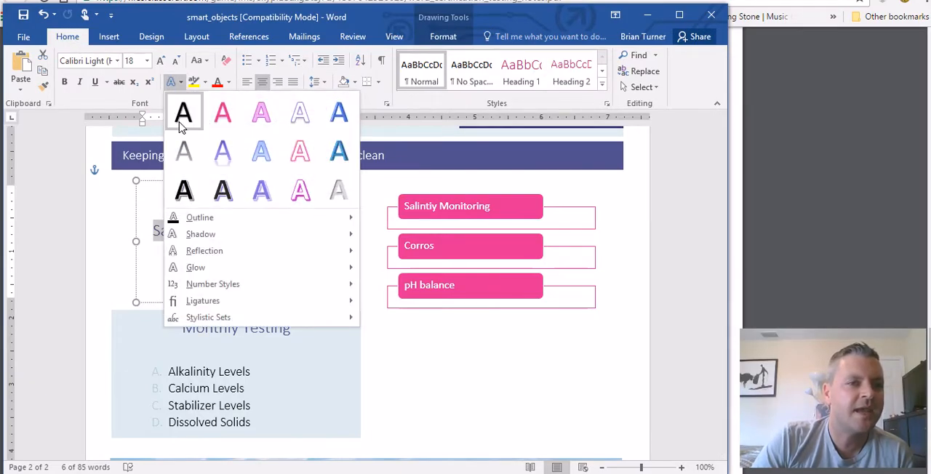
mouse_move(184, 152)
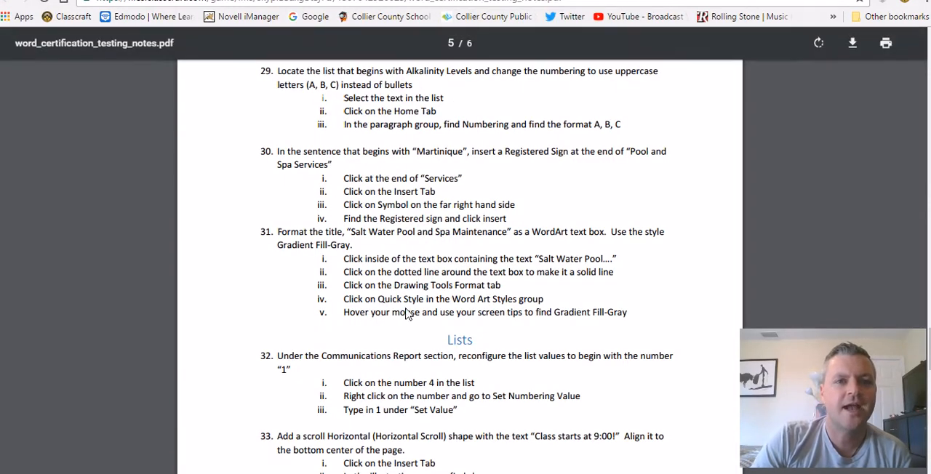
scroll(down, 3)
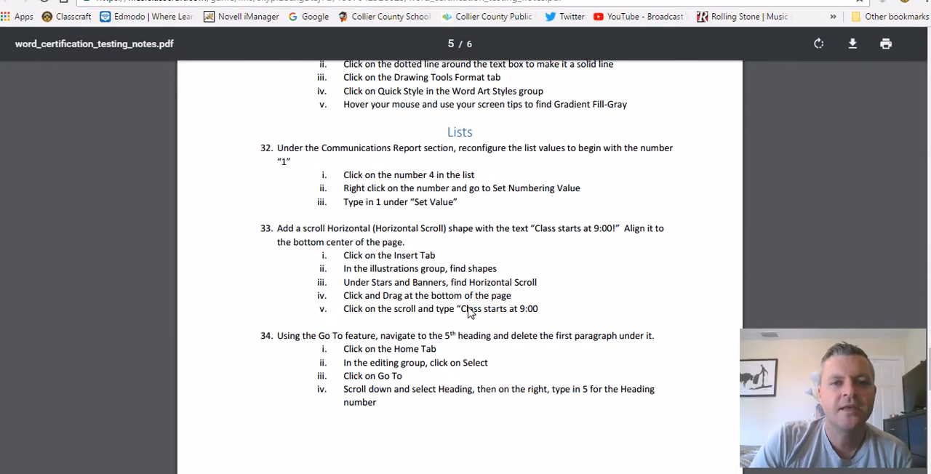
scroll(up, 3)
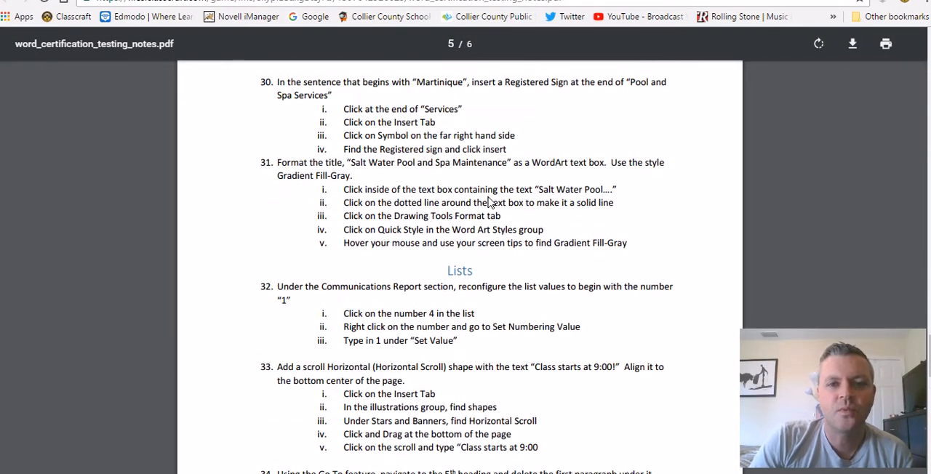
scroll(down, 3)
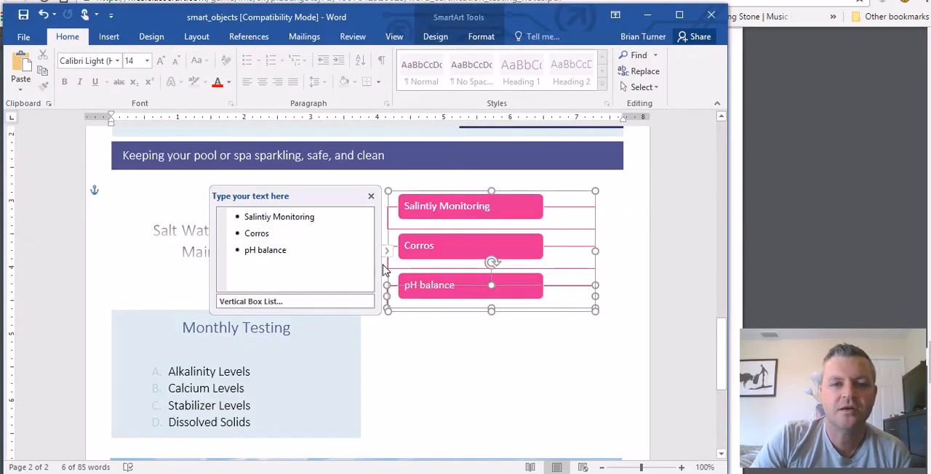
- Edit the SmartArt bullet items, entering pH balance as a shape
click(276, 250)
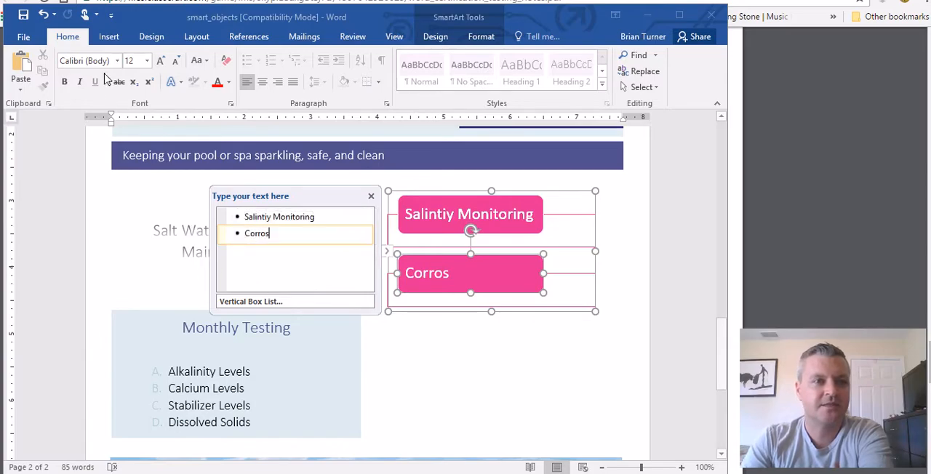
text(pH balance)
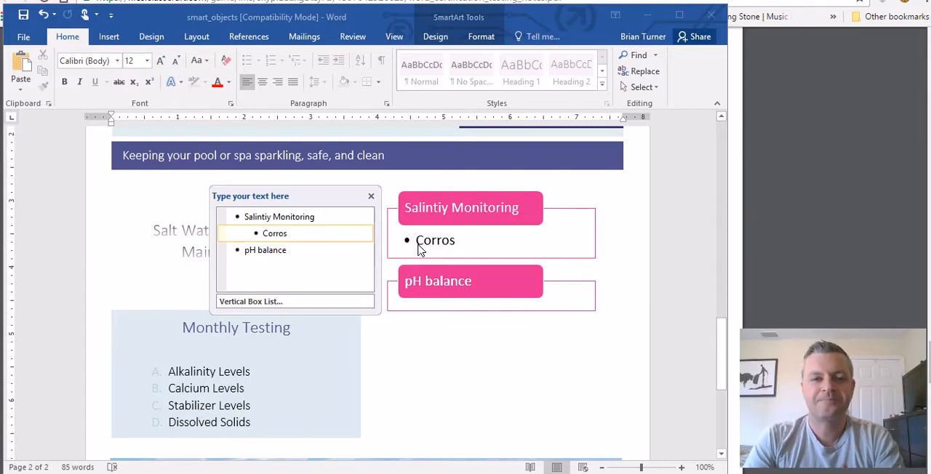
mouse_move(429, 252)
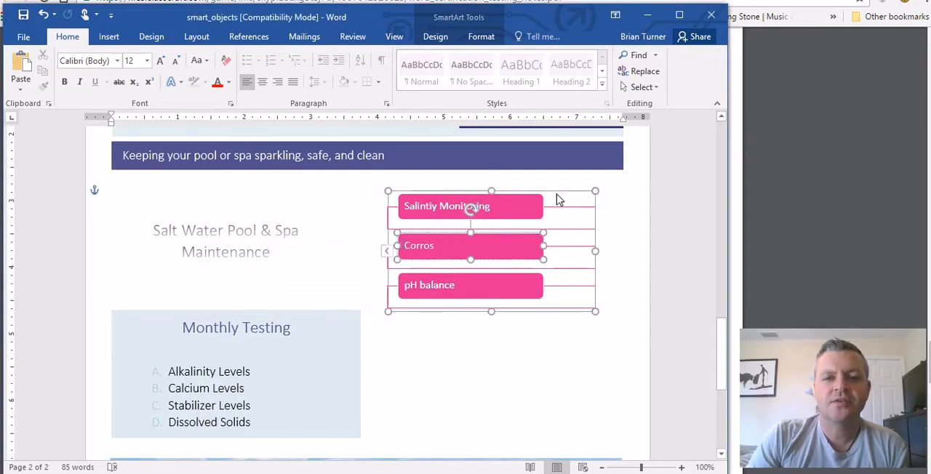
- Recolor the SmartArt with the Colorful blue-to-purple scheme from Change Colors
click(435, 36)
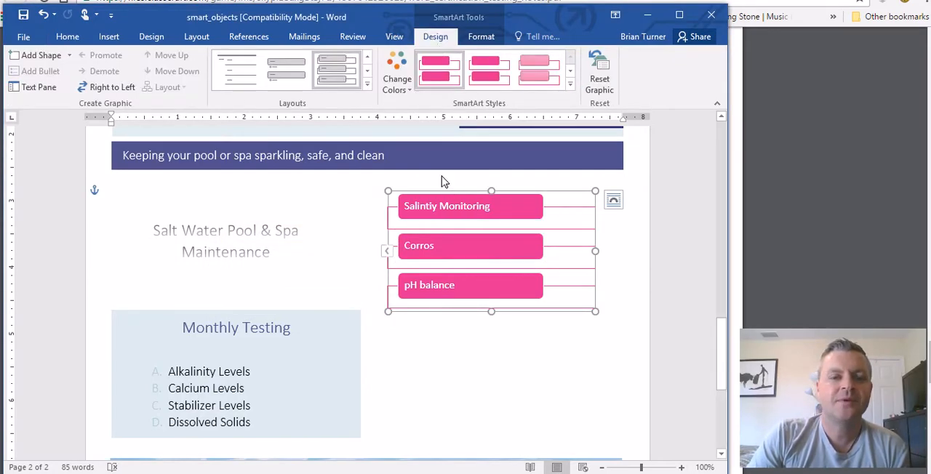
click(395, 73)
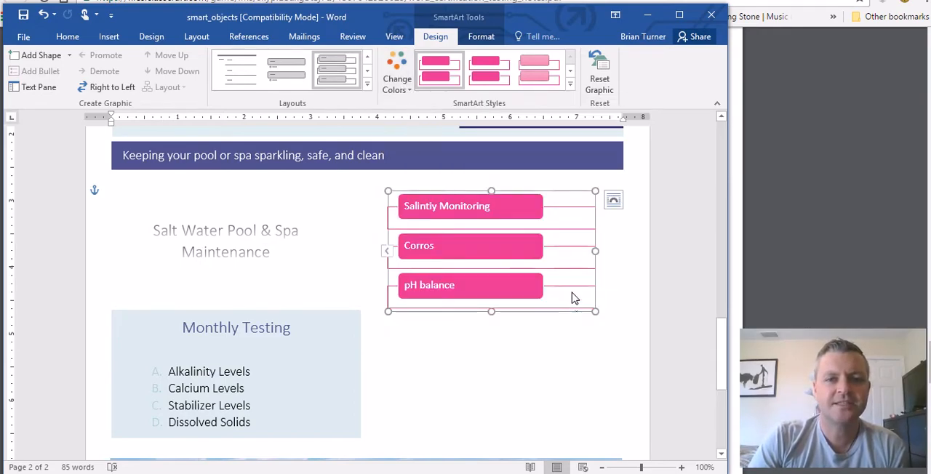
click(398, 72)
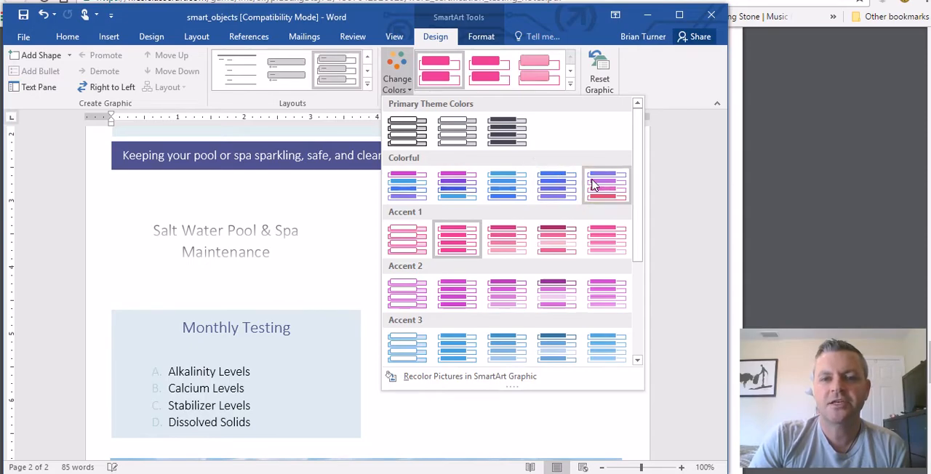
mouse_move(599, 188)
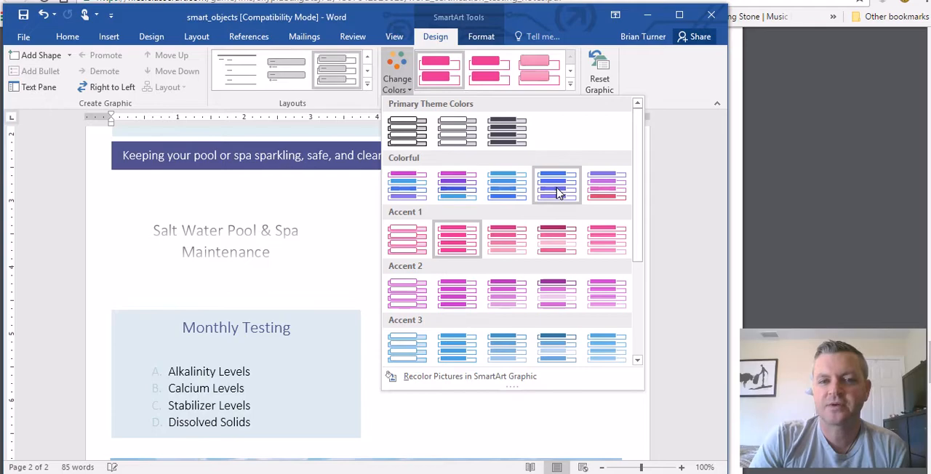
click(556, 187)
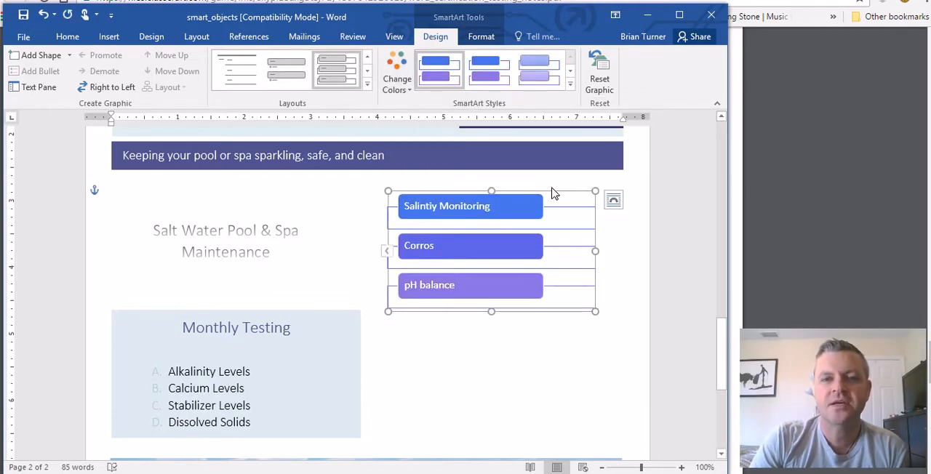
- Browse the SmartArt Styles gallery and Format options without changing the style
click(570, 85)
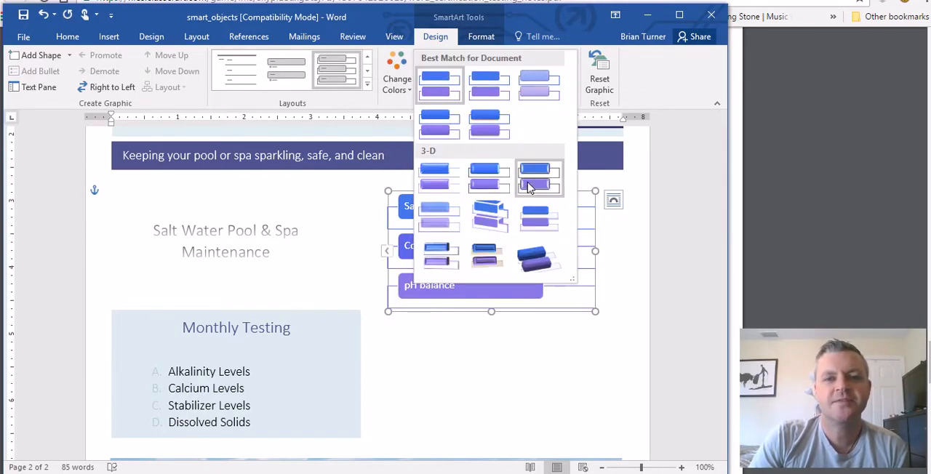
mouse_move(489, 216)
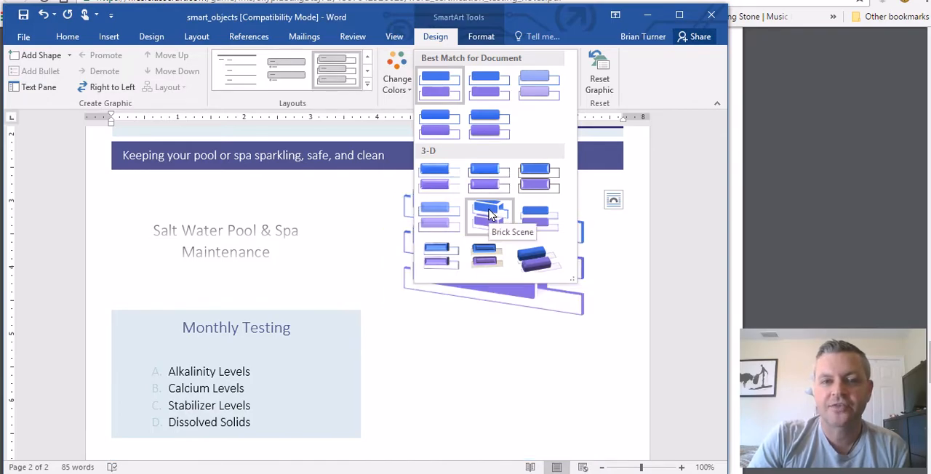
click(488, 215)
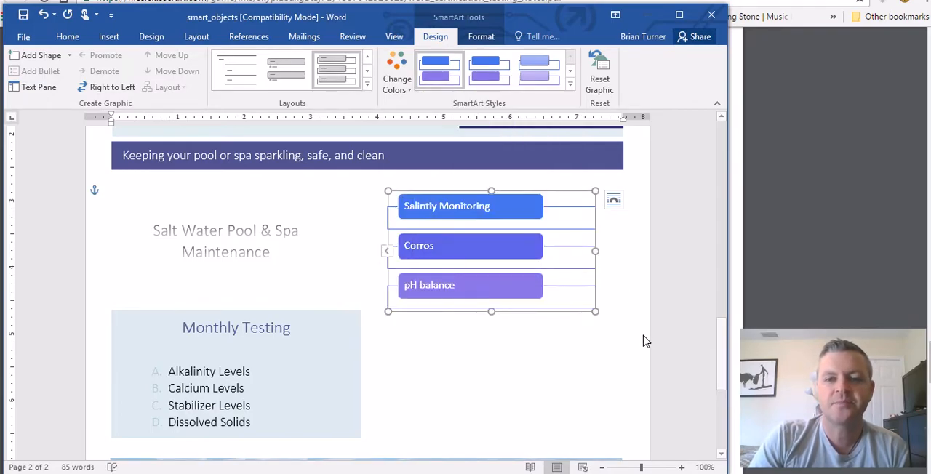
mouse_move(558, 200)
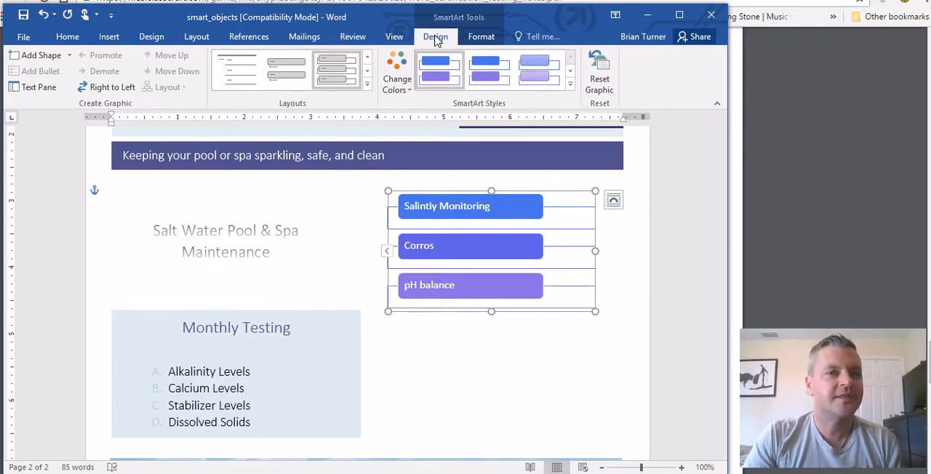
click(480, 37)
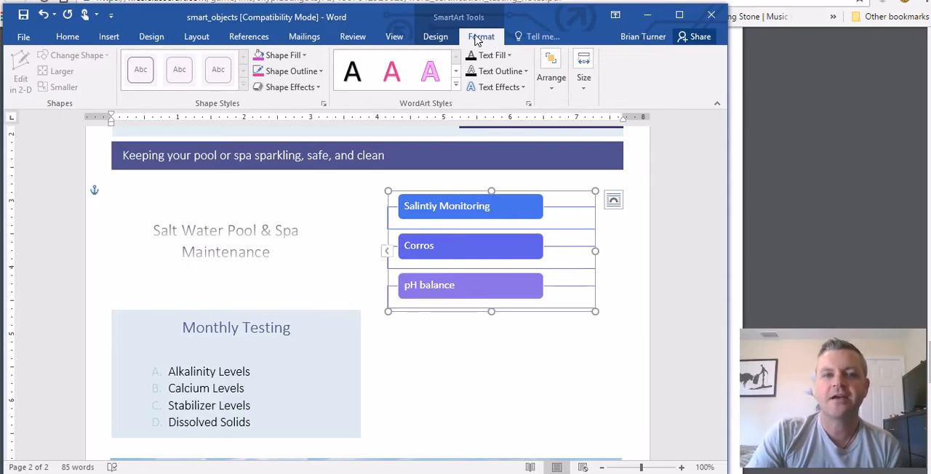
click(437, 36)
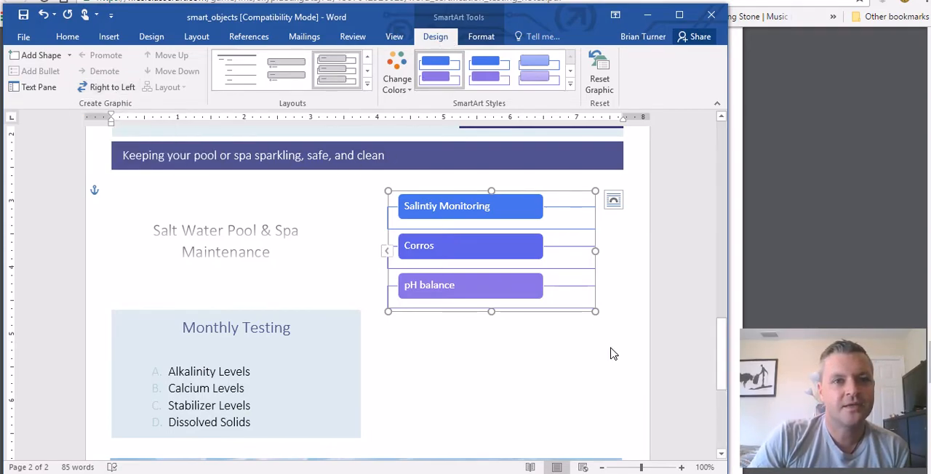
mouse_move(491, 390)
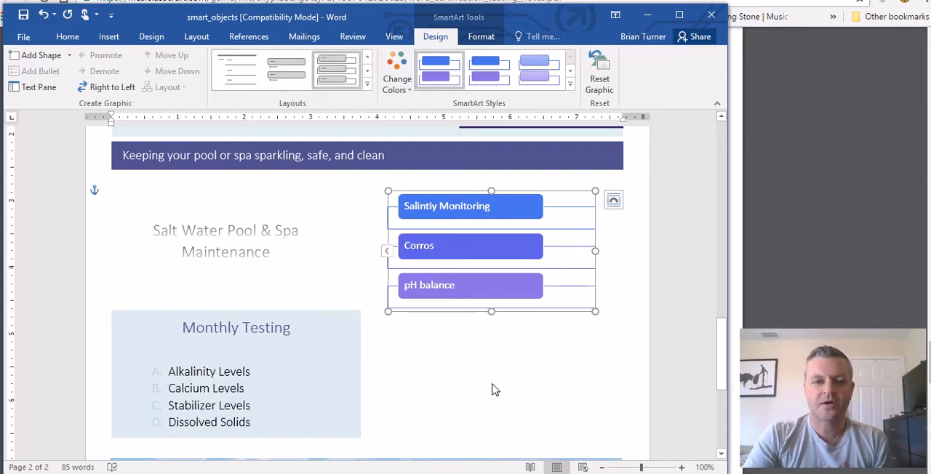